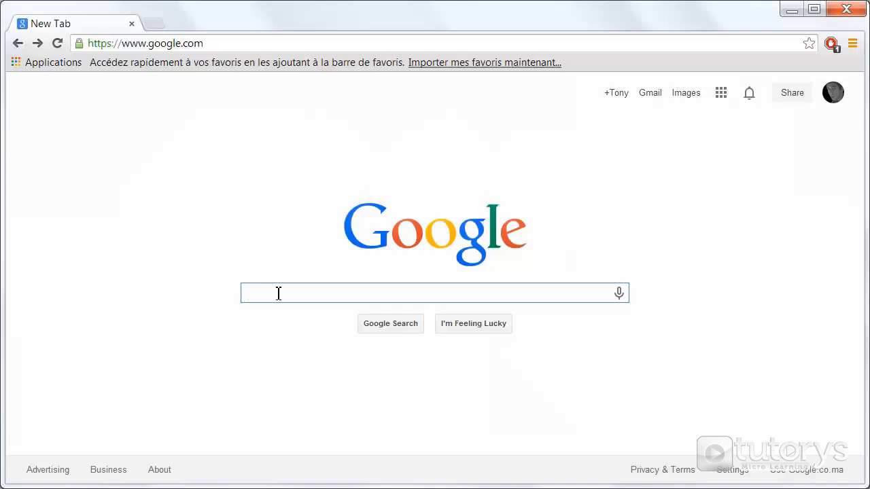
Step: Search Google for "java jdk"
{"action": "type", "text": "java jdk"}
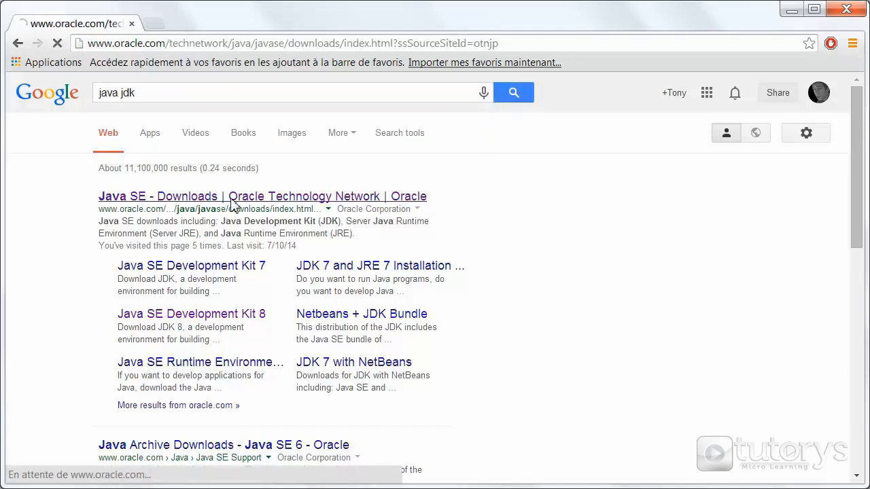
Step: Follow the Java SE Downloads result to Oracle's site
{"action": "left_click", "coordinate": [262, 196]}
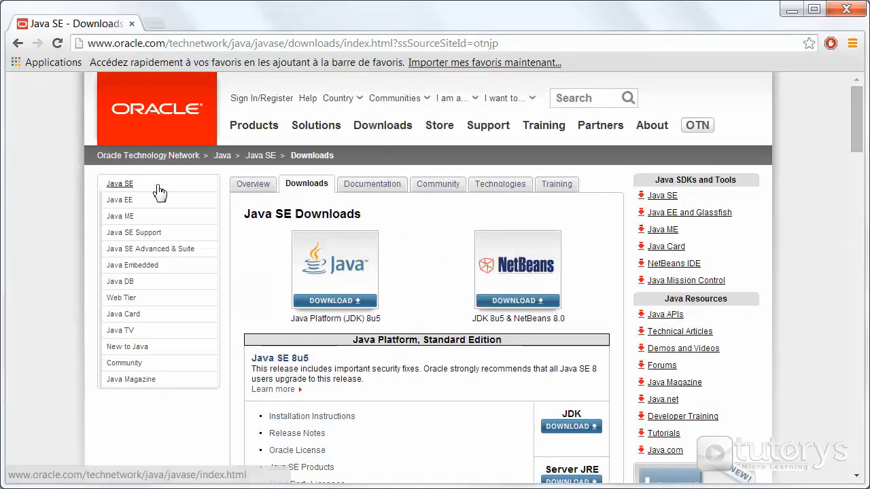
{"action": "mouse_move", "coordinate": [411, 298]}
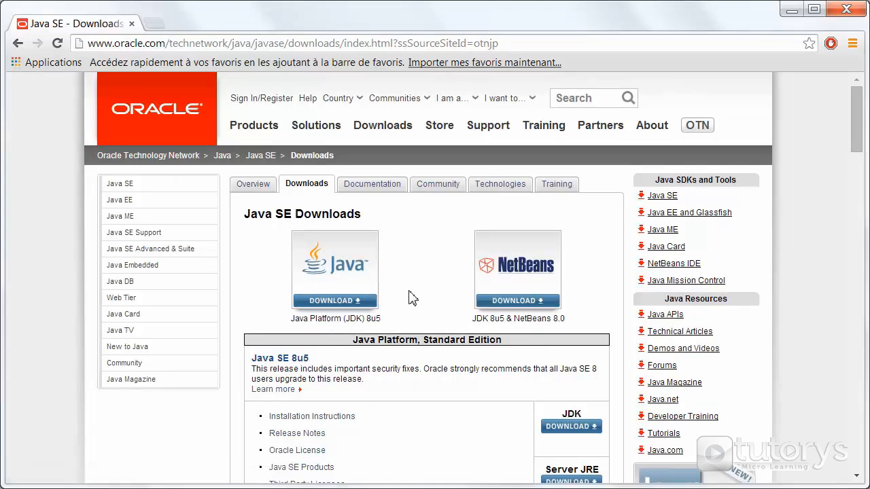
{"action": "mouse_move", "coordinate": [369, 323]}
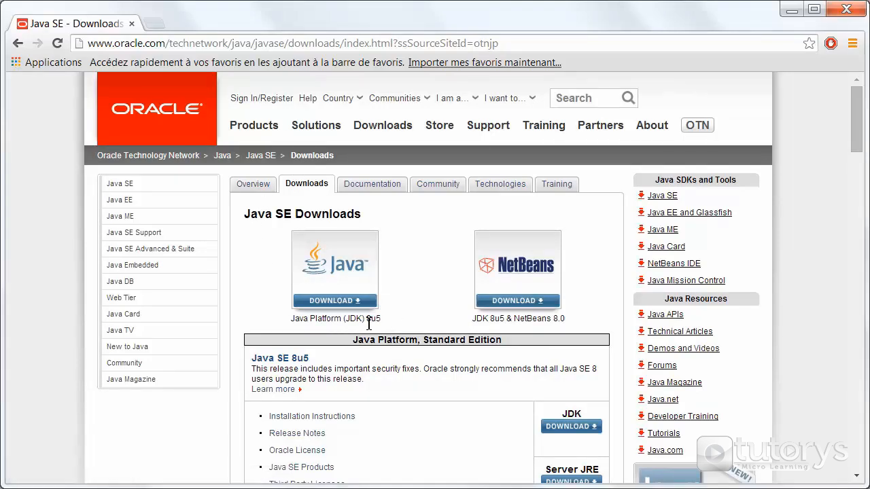
{"action": "mouse_move", "coordinate": [388, 326]}
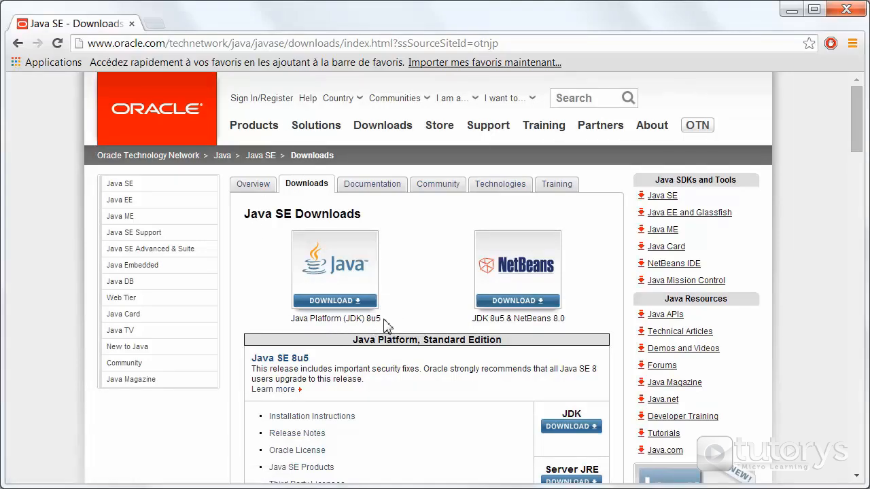
{"action": "mouse_move", "coordinate": [384, 320]}
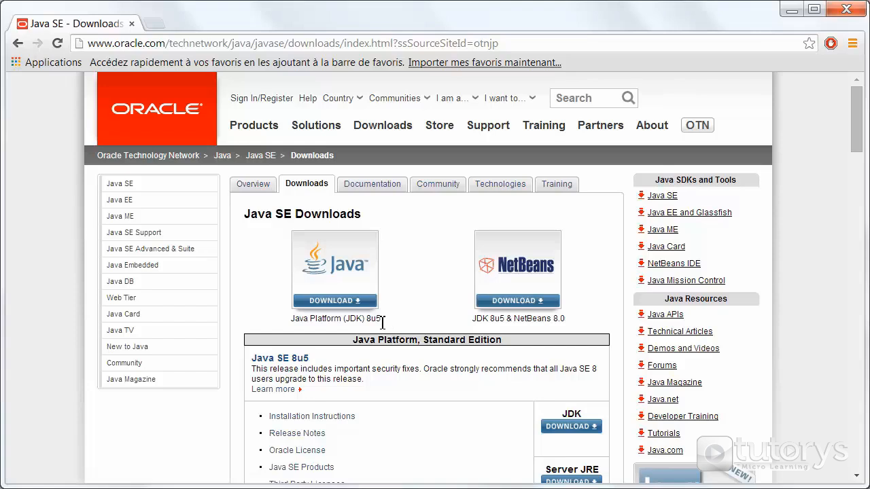
{"action": "mouse_move", "coordinate": [389, 323]}
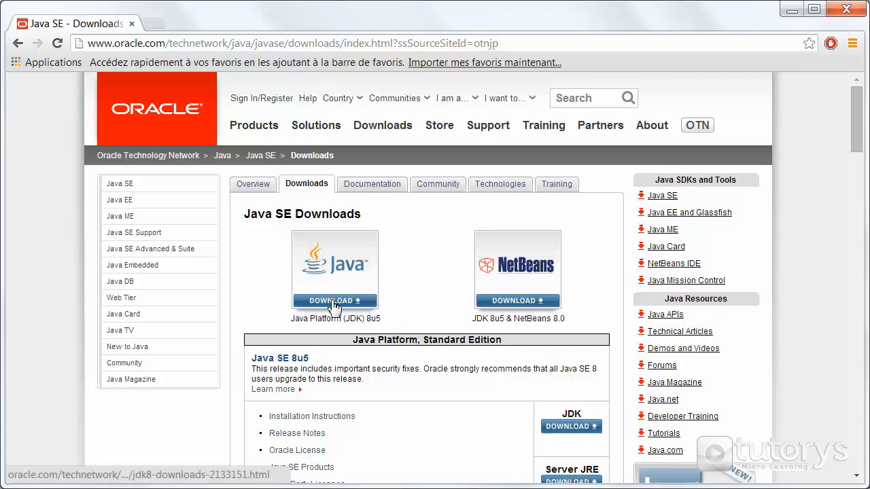
Step: Go to the JDK 8u5 download table and accept its license agreement
{"action": "left_click", "coordinate": [334, 300]}
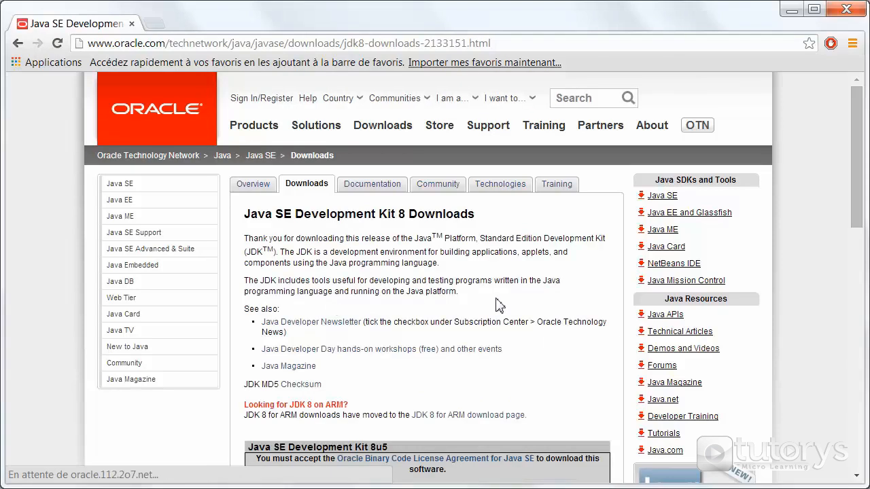
{"action": "scroll", "scroll_direction": "down", "scroll_amount": 3}
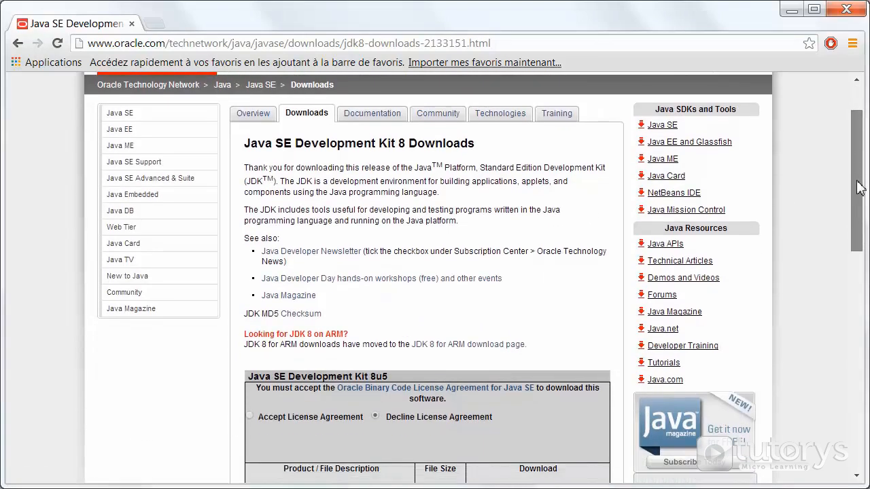
{"action": "scroll", "scroll_direction": "down", "scroll_amount": 3}
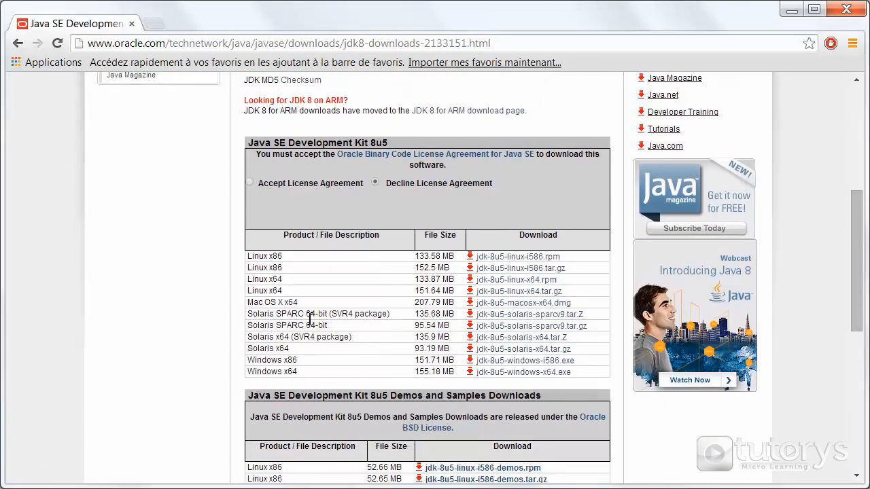
{"action": "mouse_move", "coordinate": [233, 294]}
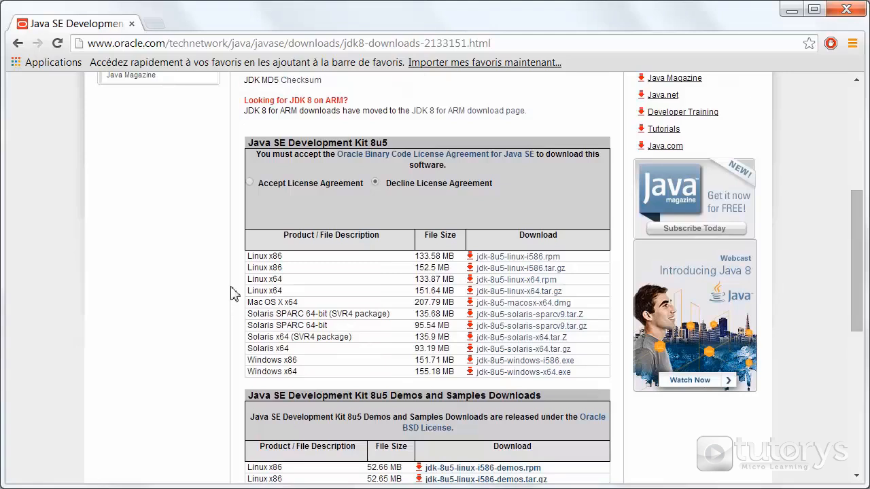
{"action": "mouse_move", "coordinate": [271, 197]}
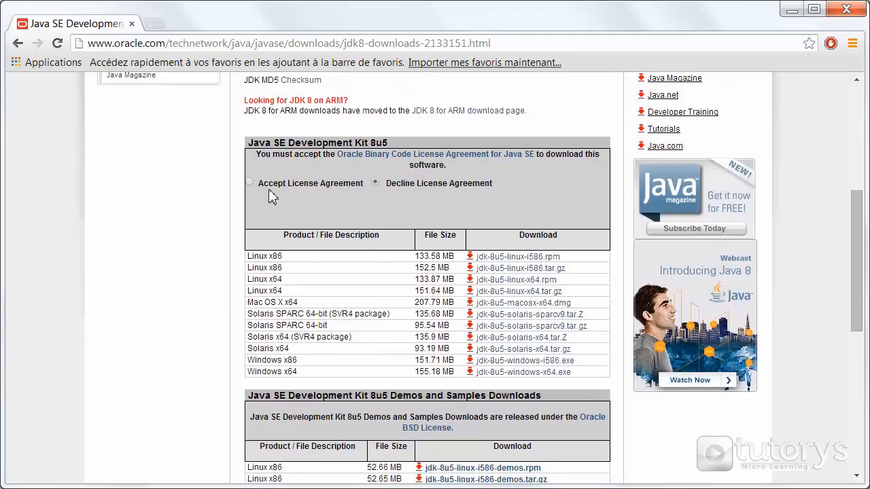
{"action": "mouse_move", "coordinate": [252, 189]}
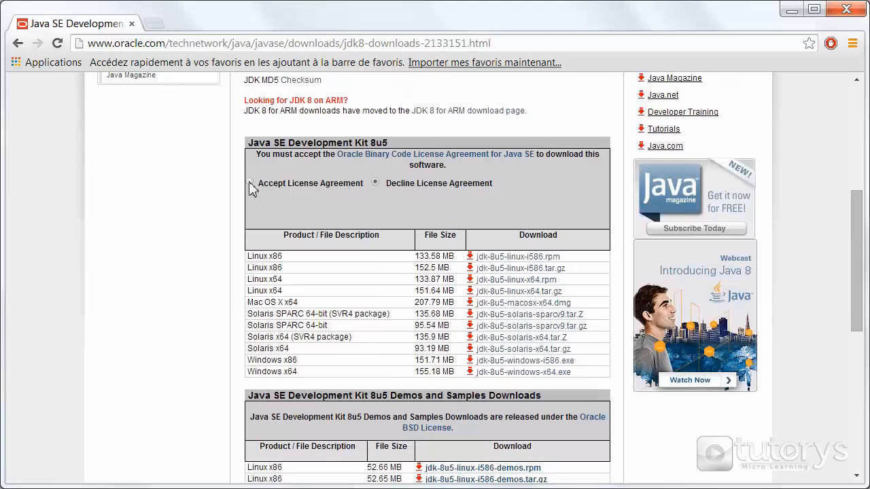
{"action": "left_click", "coordinate": [251, 184]}
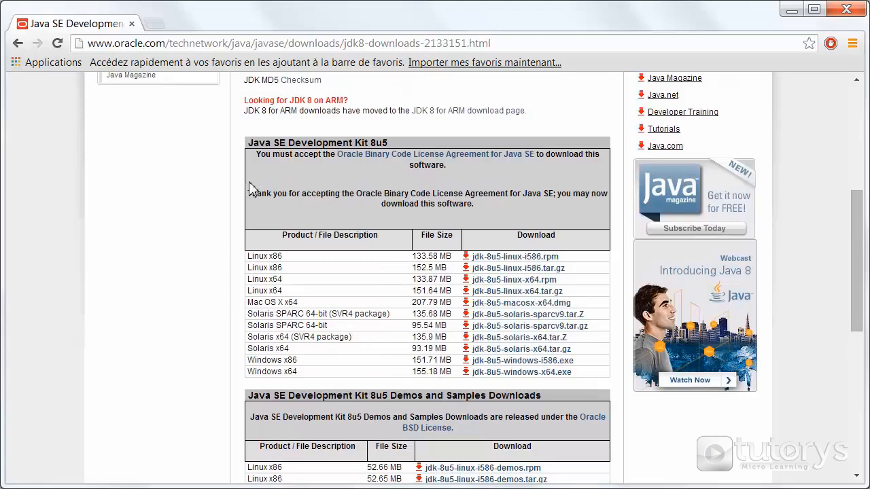
{"action": "mouse_move", "coordinate": [234, 379]}
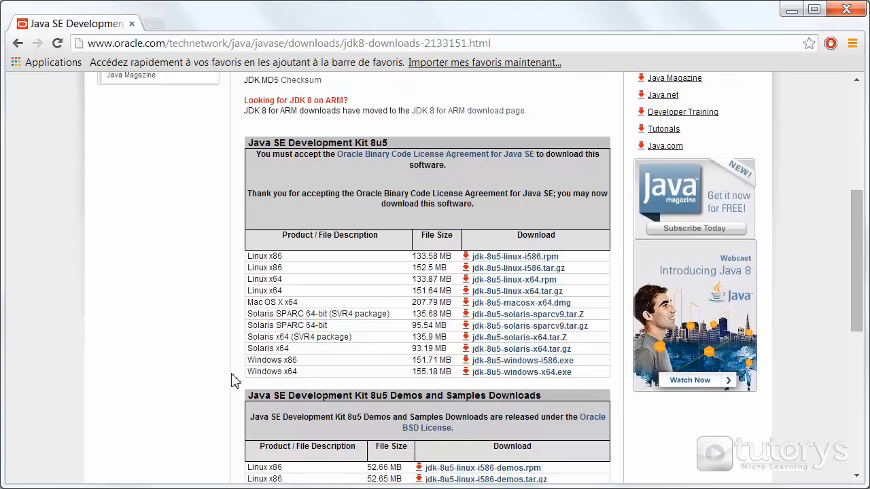
{"action": "mouse_move", "coordinate": [255, 391]}
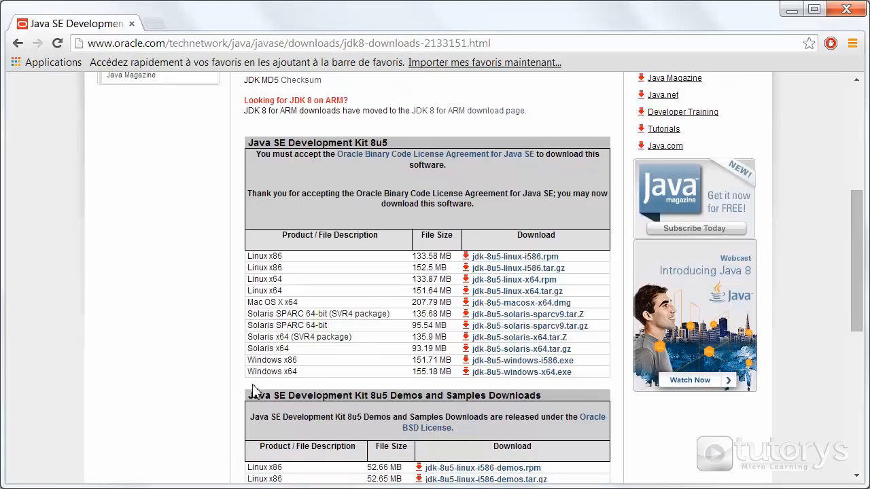
{"action": "mouse_move", "coordinate": [277, 387]}
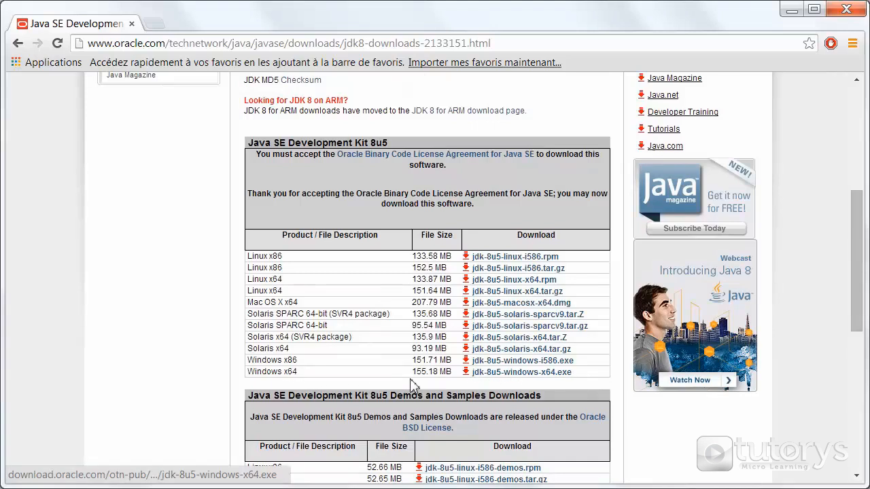
{"action": "mouse_move", "coordinate": [323, 391]}
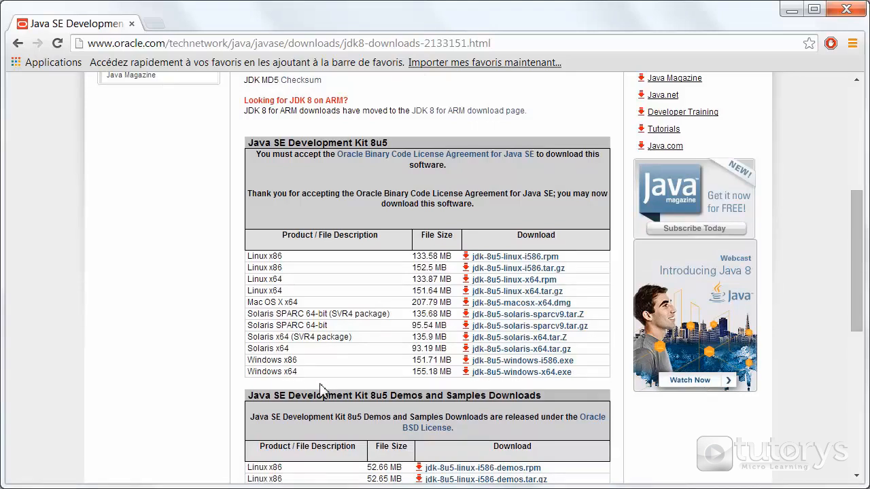
{"action": "mouse_move", "coordinate": [299, 370]}
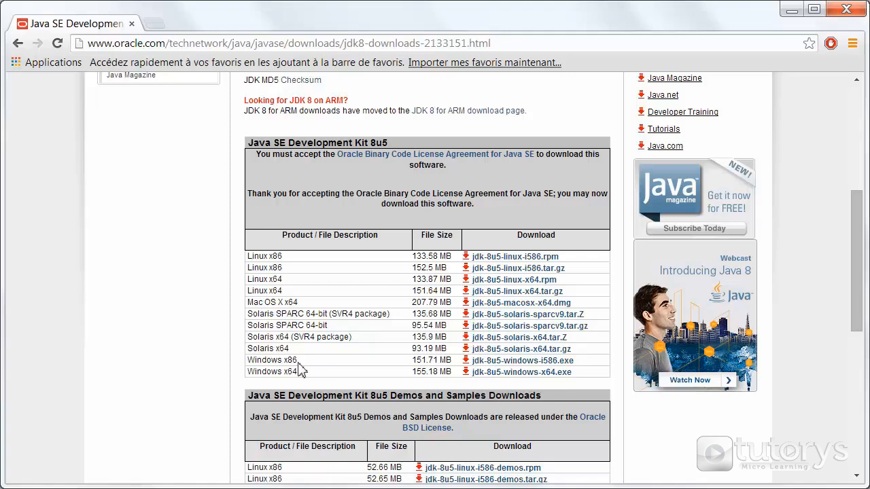
{"action": "mouse_move", "coordinate": [391, 370]}
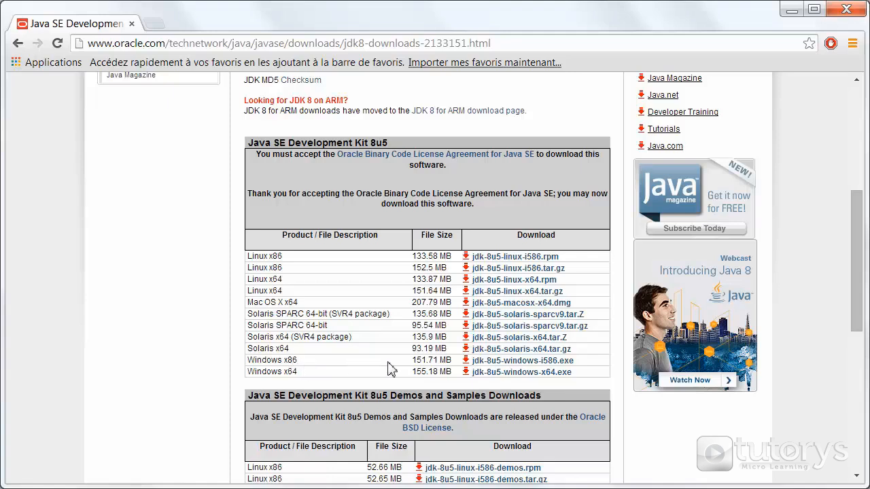
{"action": "mouse_move", "coordinate": [521, 372]}
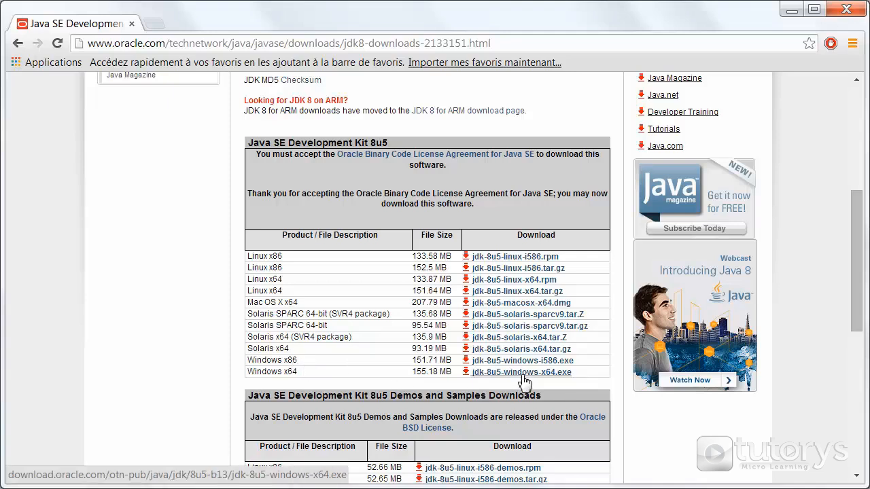
Step: Download the jdk-8u5-windows-x64.exe installer
{"action": "left_click", "coordinate": [521, 372]}
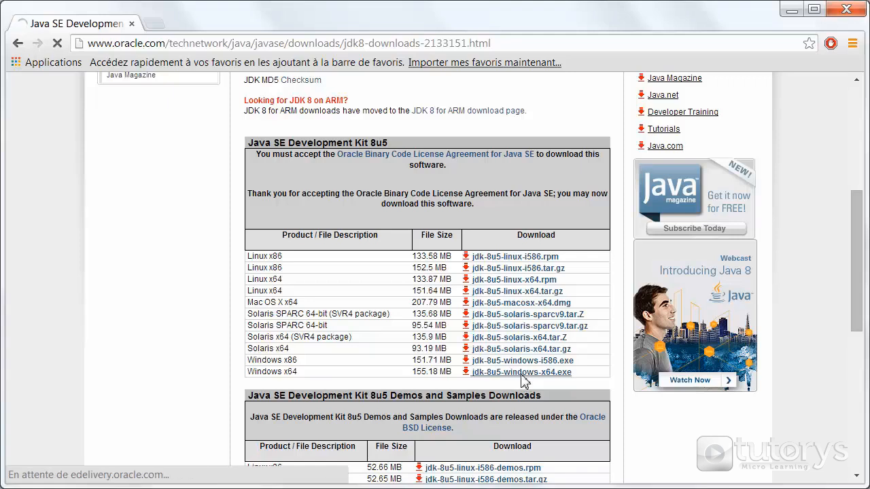
{"action": "left_click", "coordinate": [522, 372]}
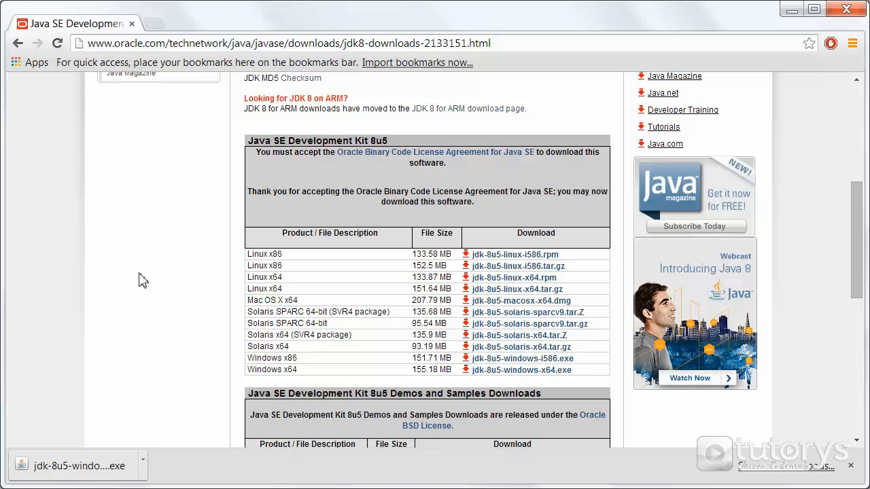
{"action": "mouse_move", "coordinate": [94, 466]}
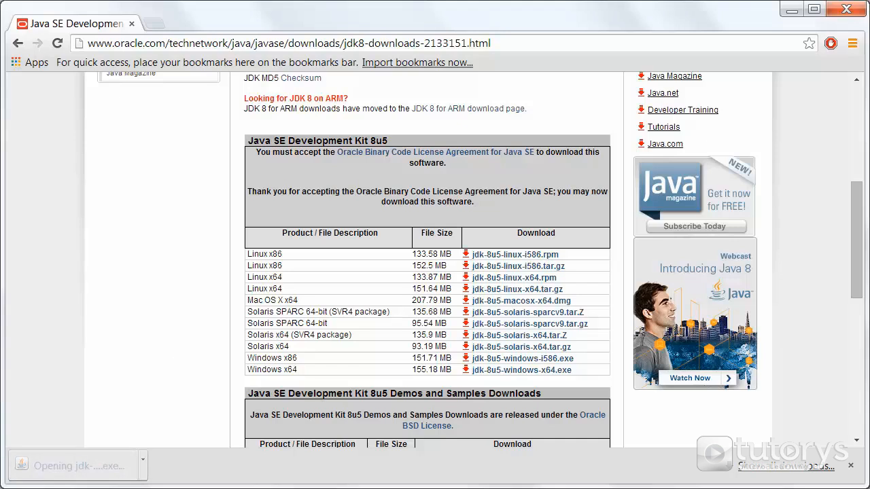
{"action": "mouse_move", "coordinate": [517, 349]}
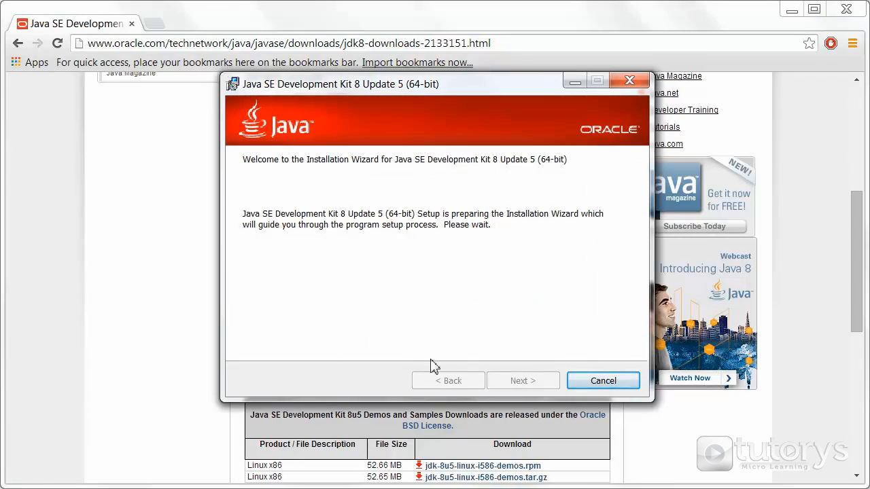
{"action": "mouse_move", "coordinate": [435, 272]}
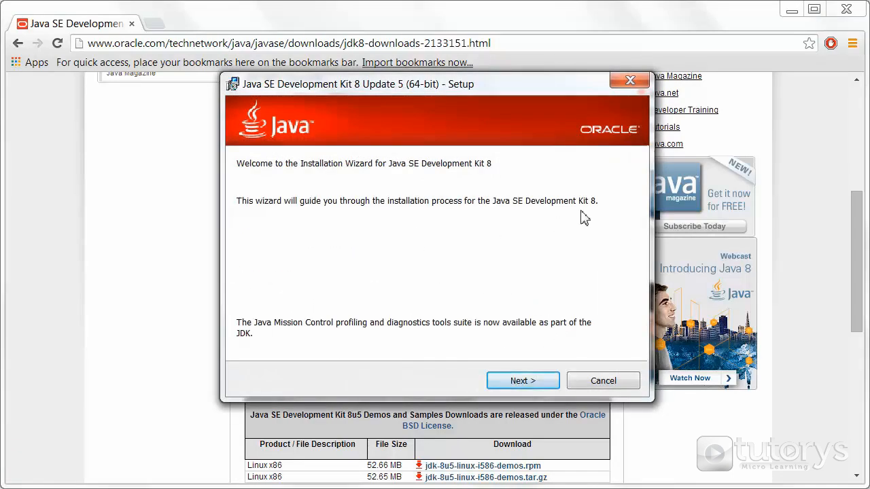
{"action": "mouse_move", "coordinate": [435, 323]}
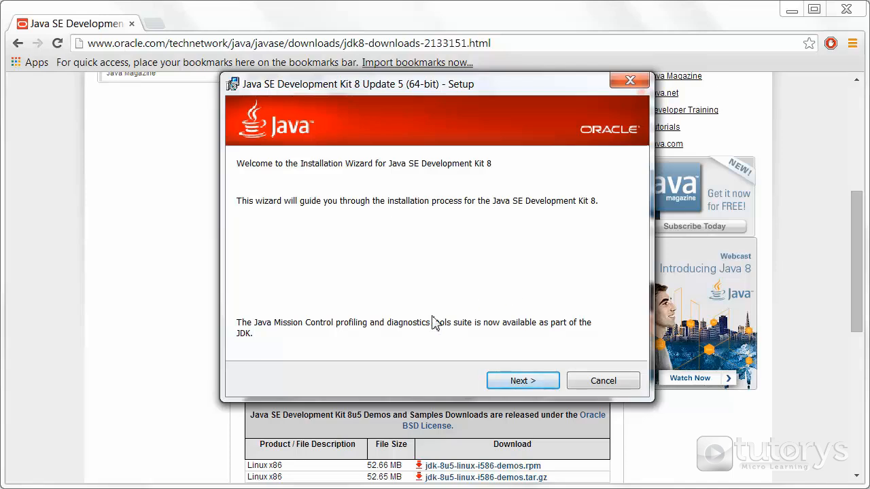
{"action": "mouse_move", "coordinate": [479, 306]}
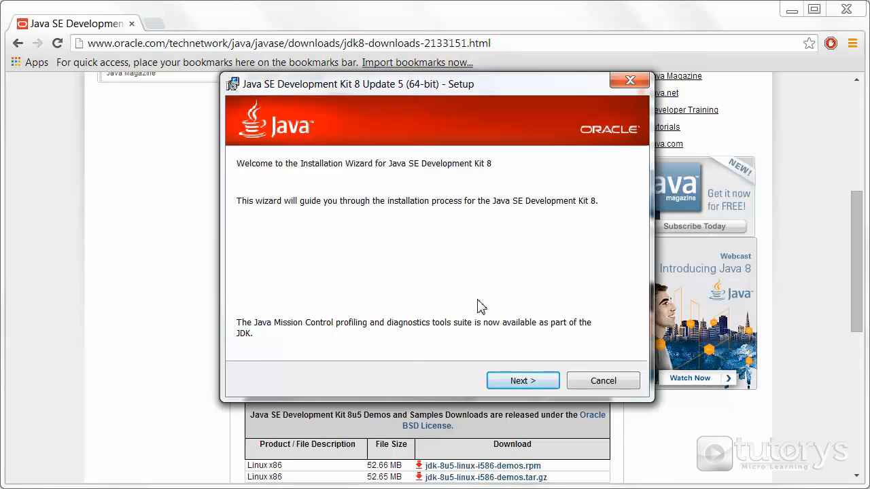
{"action": "mouse_move", "coordinate": [523, 380]}
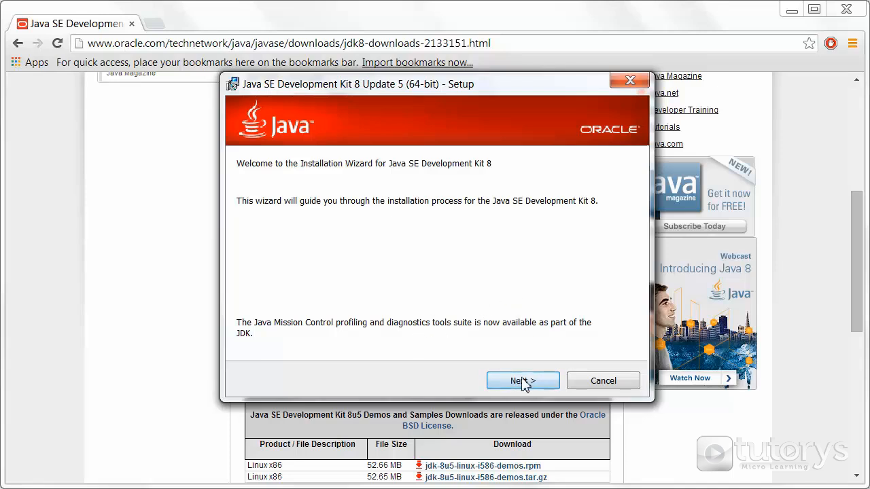
Step: Advance past the welcome screen and begin installing with default features into jdk1.8.0_05
{"action": "left_click", "coordinate": [522, 381]}
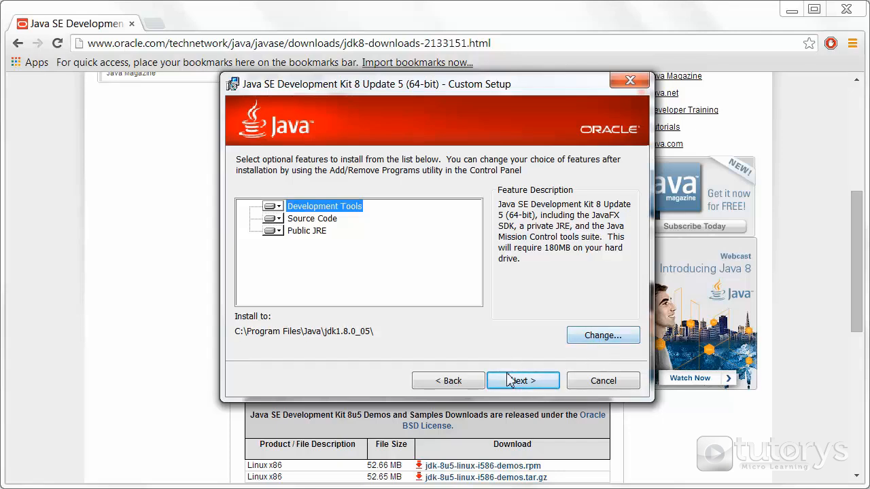
{"action": "left_click", "coordinate": [523, 380]}
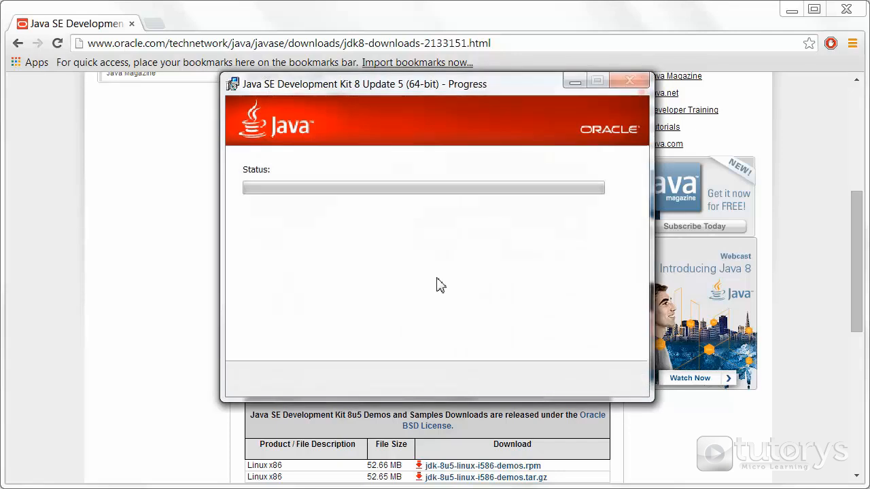
{"action": "mouse_move", "coordinate": [428, 268]}
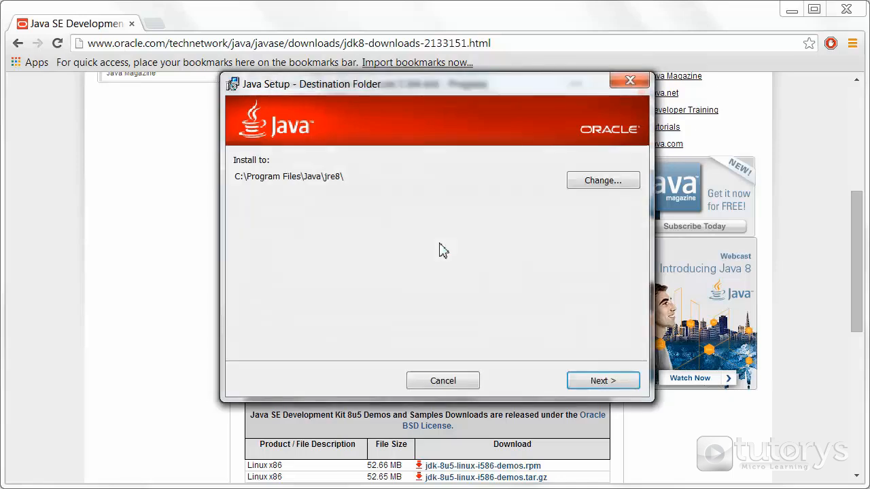
{"action": "mouse_move", "coordinate": [434, 225]}
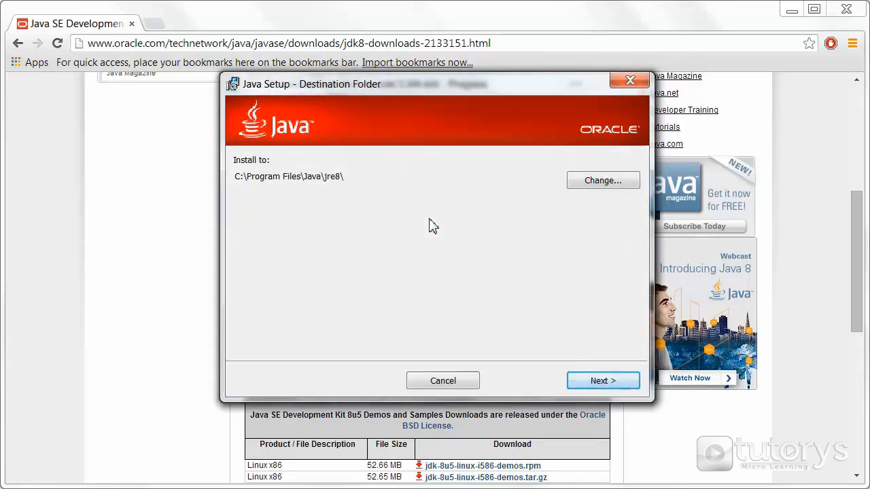
{"action": "mouse_move", "coordinate": [234, 162]}
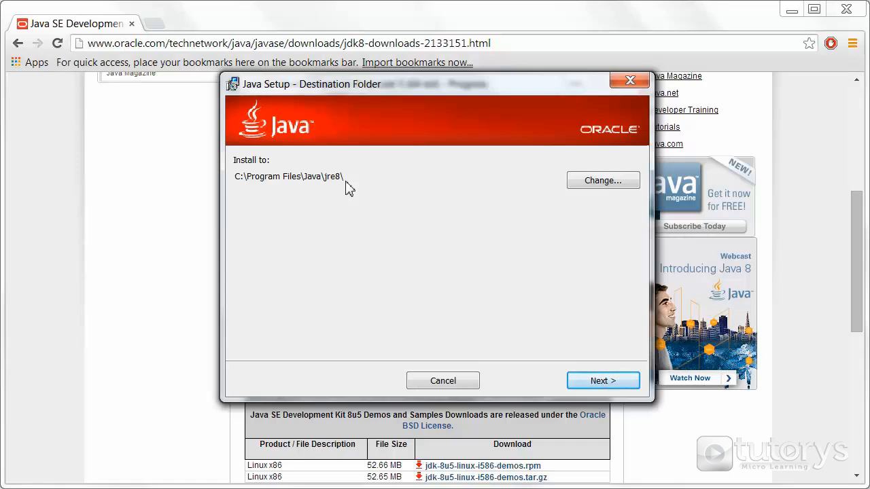
{"action": "mouse_move", "coordinate": [284, 184]}
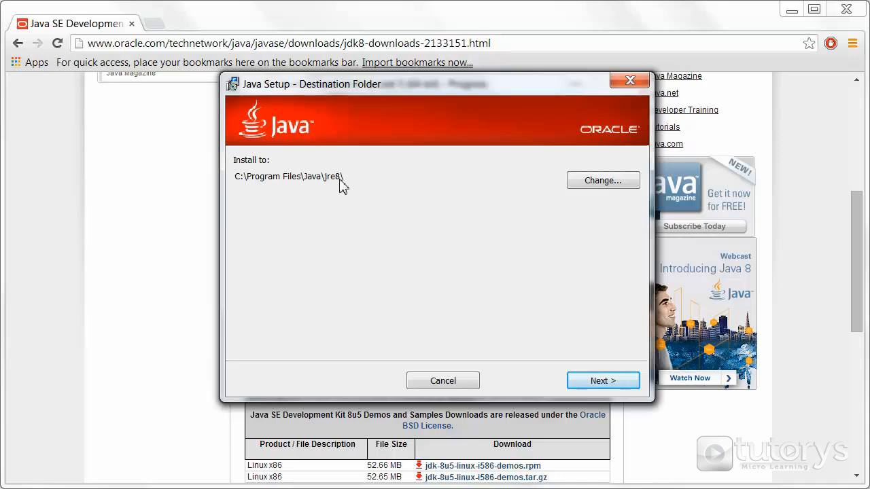
{"action": "mouse_move", "coordinate": [386, 187]}
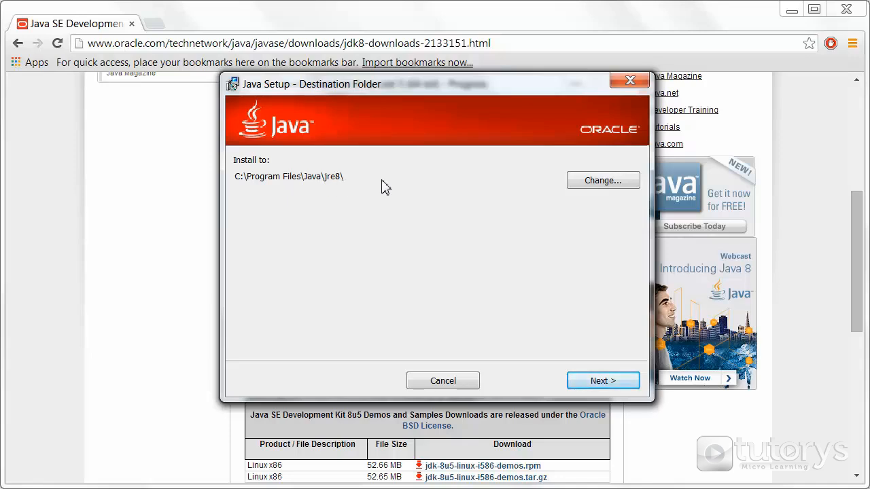
{"action": "mouse_move", "coordinate": [610, 197]}
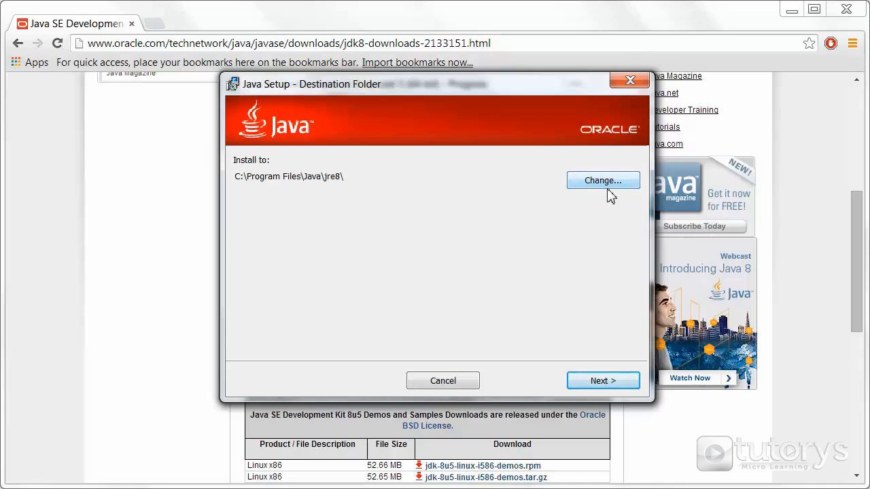
{"action": "mouse_move", "coordinate": [602, 381]}
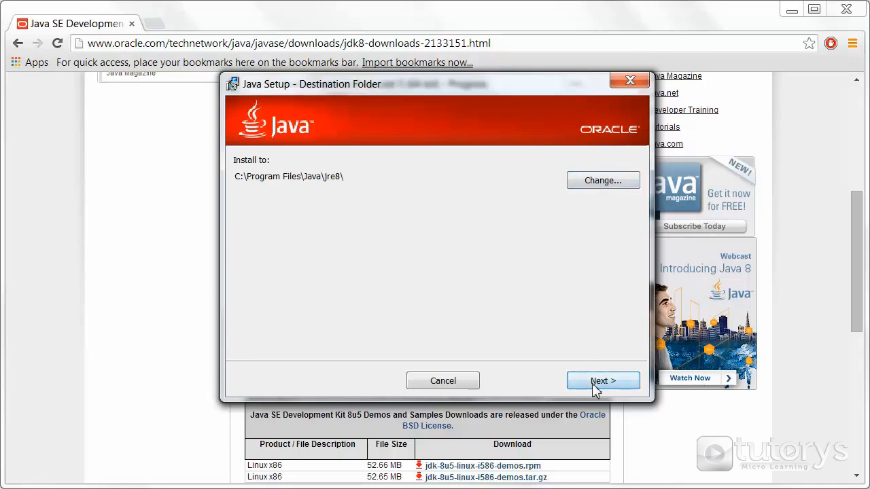
Step: Accept C:\Program Files\Java\jre8\ as the public JRE folder and continue
{"action": "left_click", "coordinate": [602, 380]}
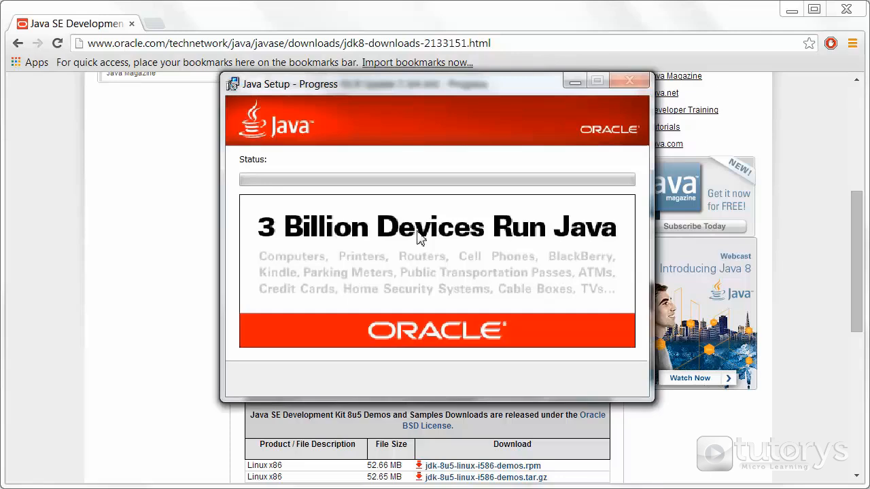
{"action": "mouse_move", "coordinate": [425, 159]}
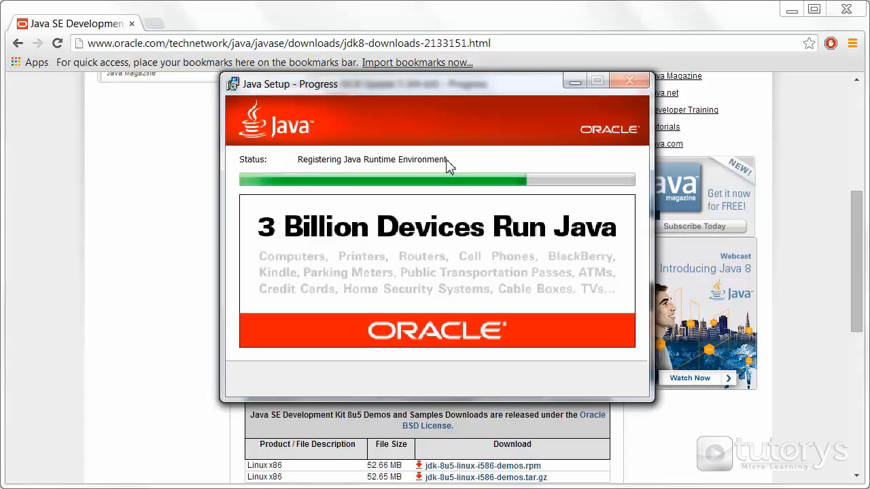
{"action": "mouse_move", "coordinate": [484, 164]}
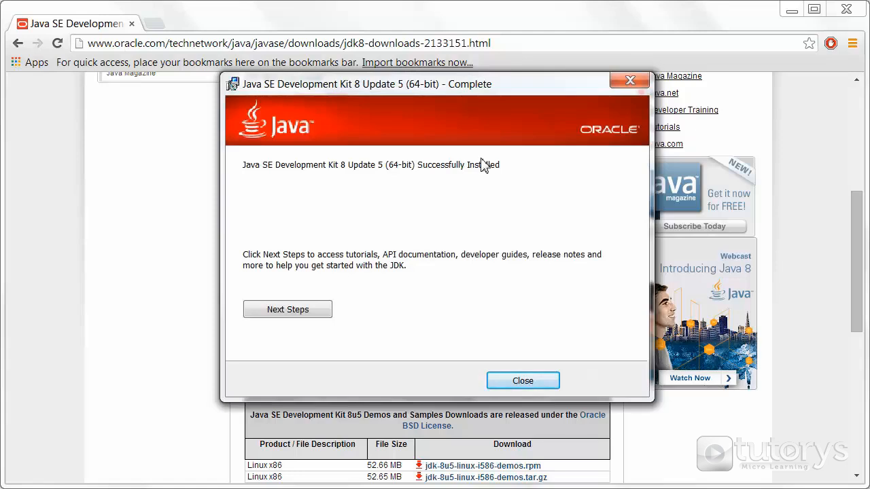
{"action": "mouse_move", "coordinate": [453, 286]}
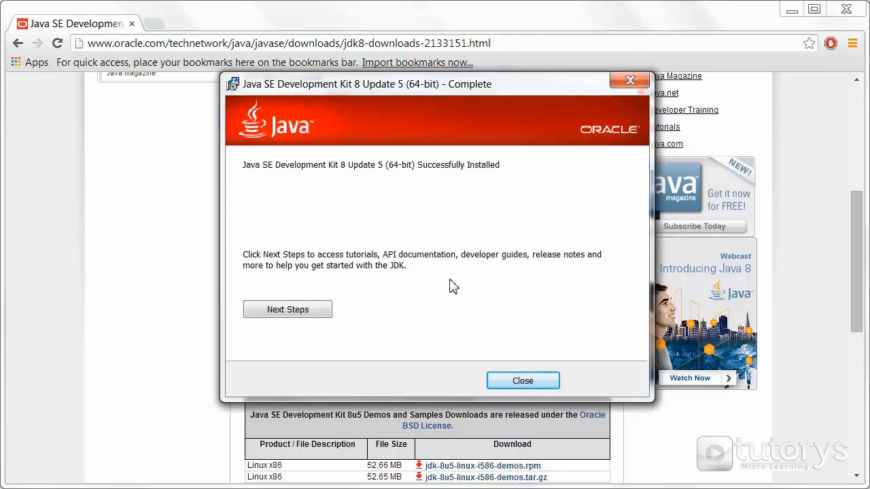
{"action": "mouse_move", "coordinate": [231, 92]}
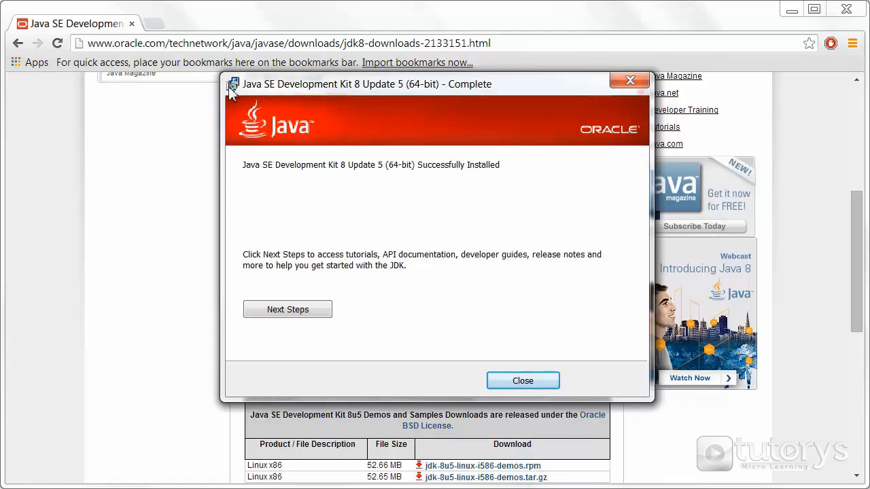
{"action": "mouse_move", "coordinate": [406, 333]}
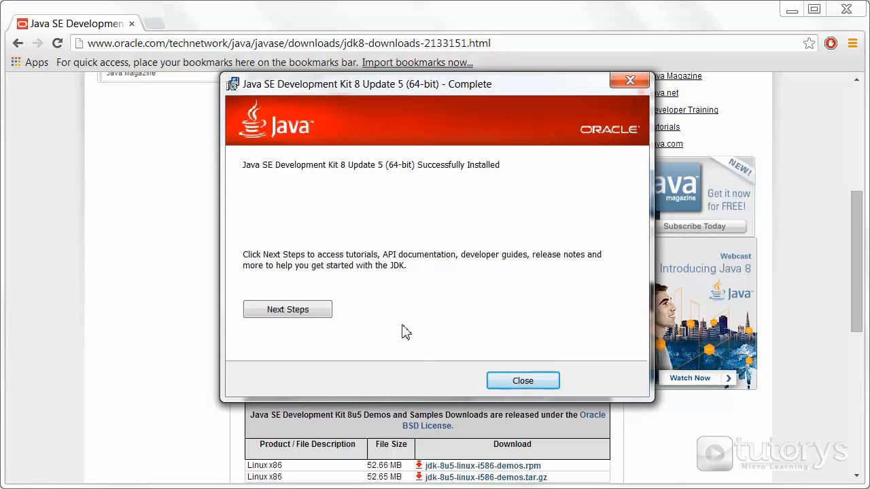
{"action": "mouse_move", "coordinate": [420, 263]}
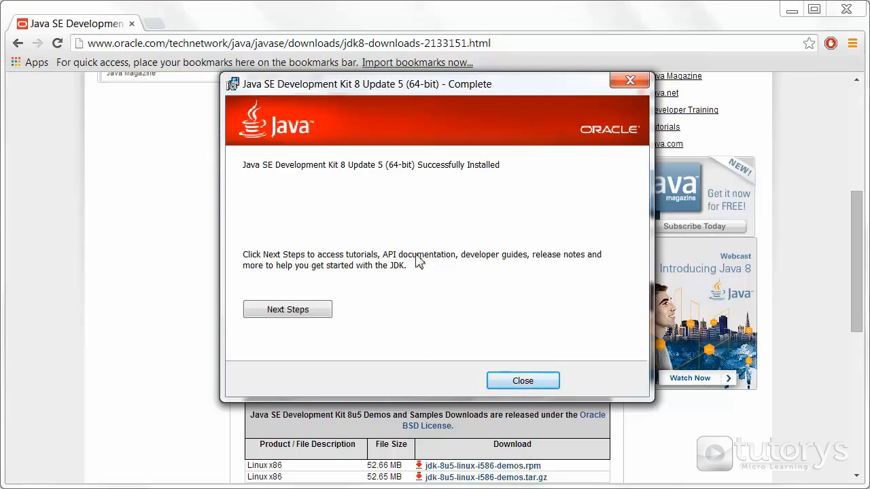
{"action": "mouse_move", "coordinate": [287, 310]}
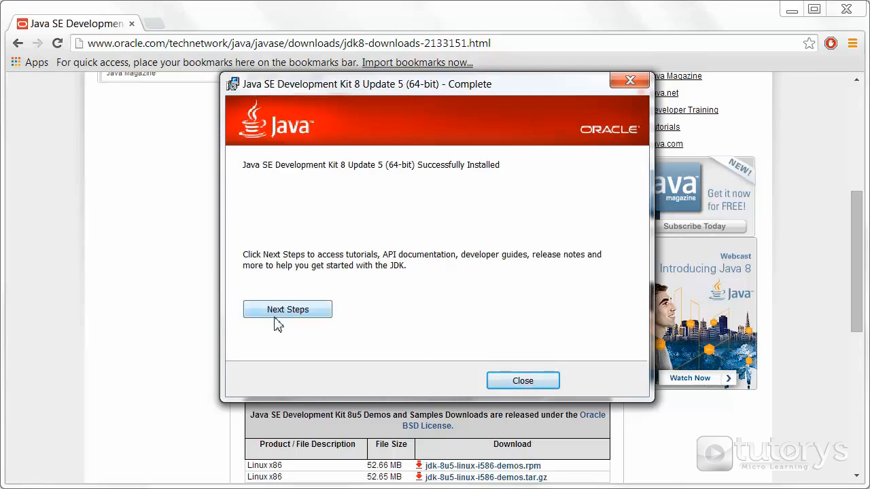
{"action": "mouse_move", "coordinate": [492, 299]}
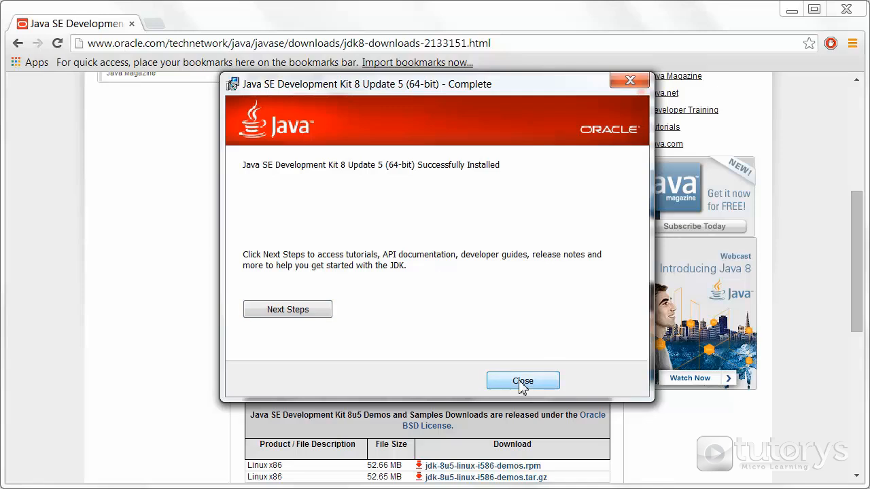
Step: Close the finished JDK 8 Update 5 installer
{"action": "left_click", "coordinate": [523, 380]}
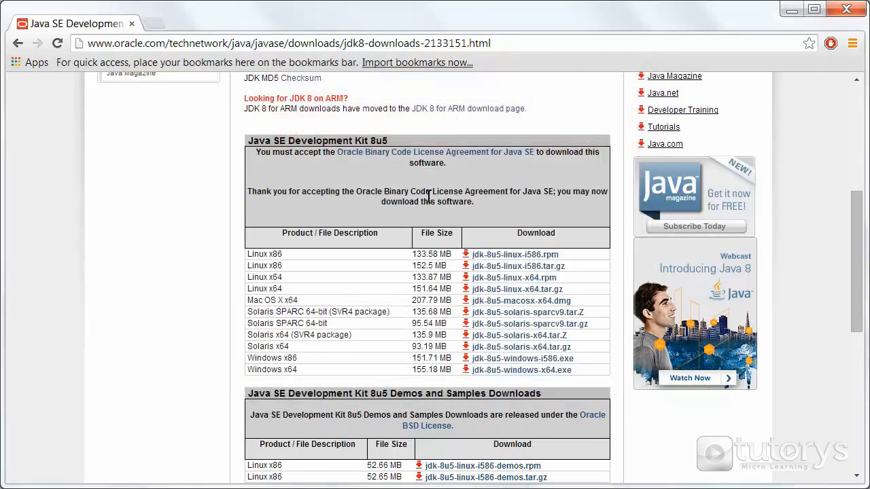
{"action": "mouse_move", "coordinate": [185, 200]}
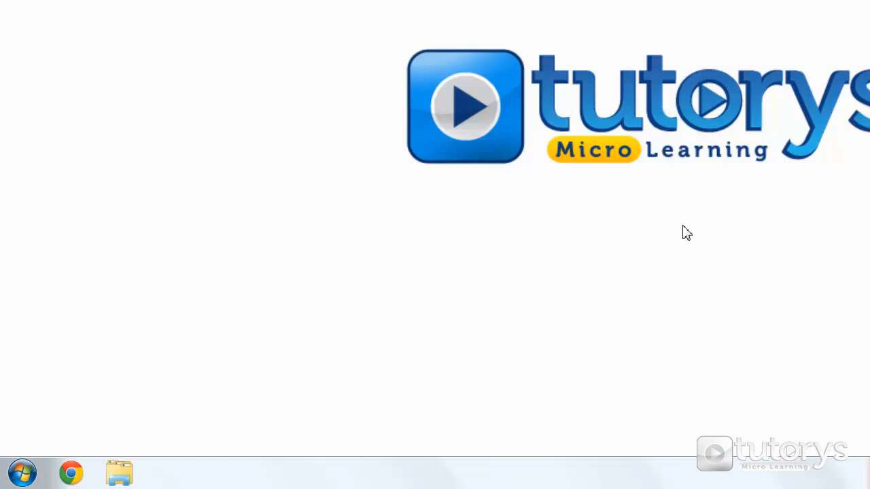
{"action": "mouse_move", "coordinate": [673, 234]}
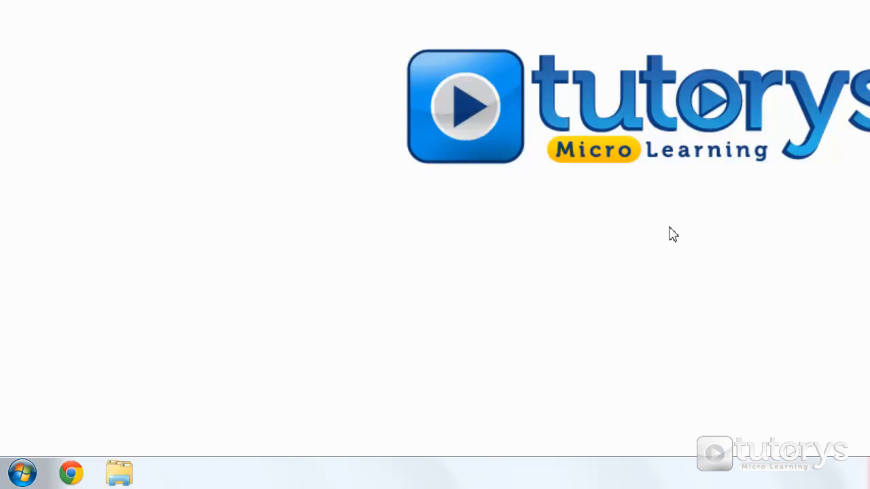
{"action": "mouse_move", "coordinate": [72, 454]}
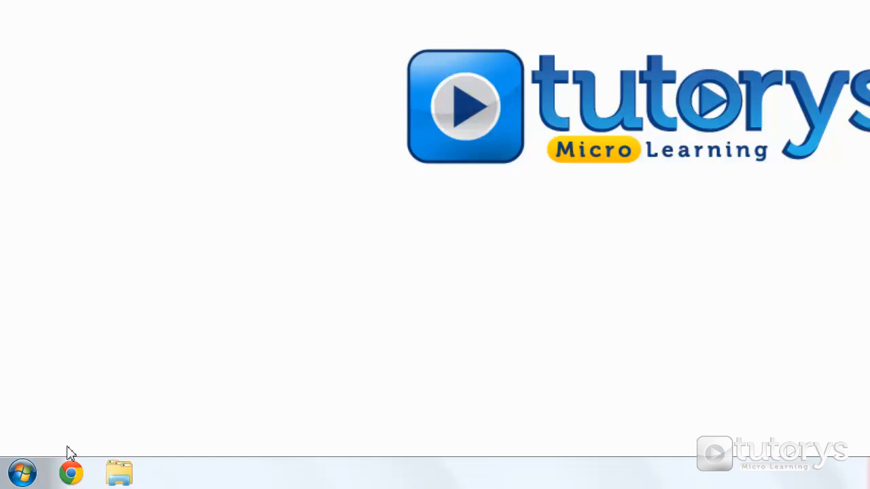
Step: Bring up the Start menu's search box after closing Chrome
{"action": "left_click", "coordinate": [22, 473]}
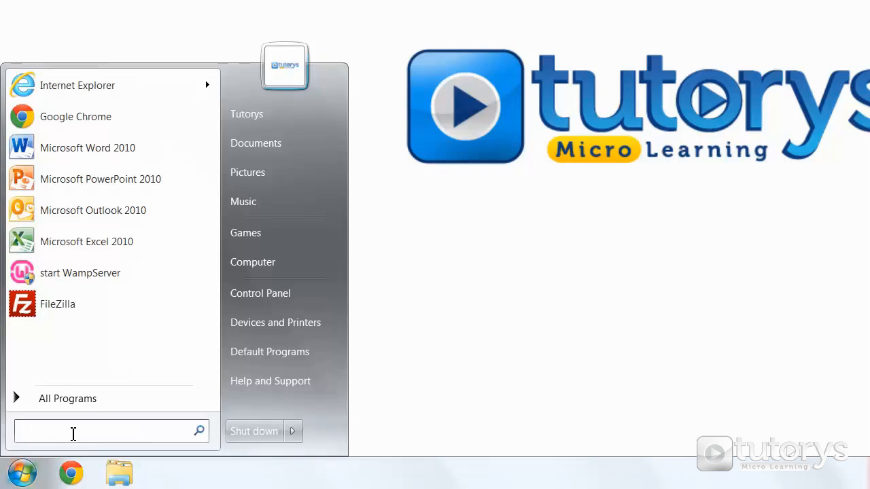
Step: Launch cmd from Start search and run javac, getting a 'not recognized' error
{"action": "type", "text": "cmd"}
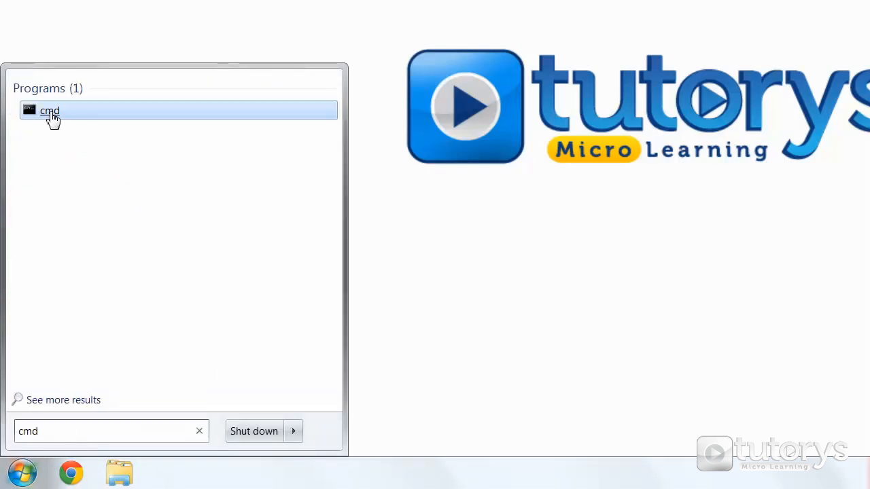
{"action": "left_click", "coordinate": [50, 111]}
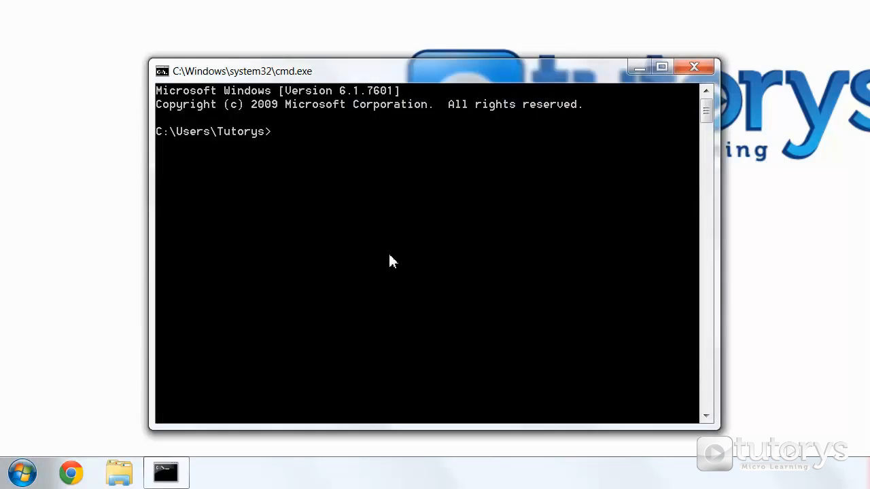
{"action": "mouse_move", "coordinate": [415, 256]}
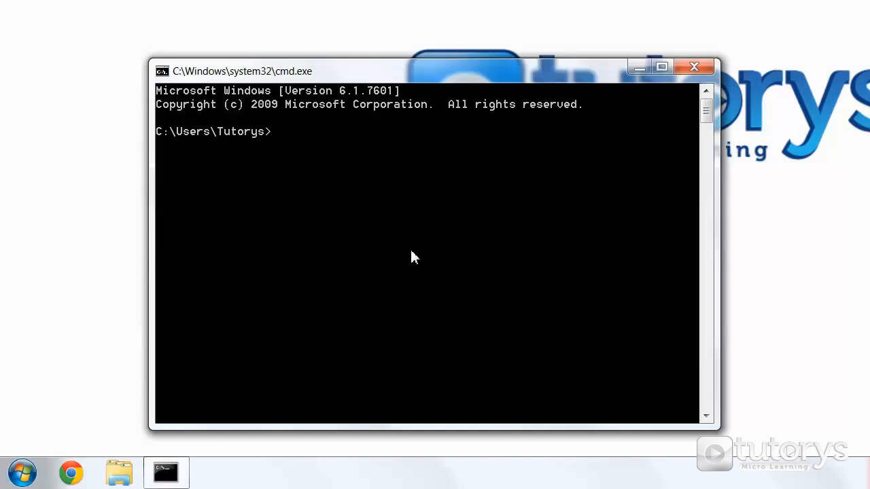
{"action": "mouse_move", "coordinate": [353, 280]}
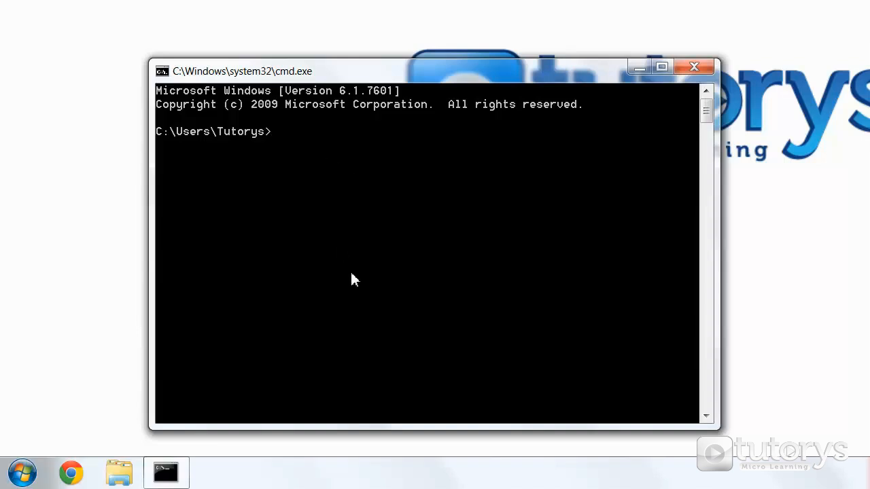
{"action": "type", "text": "javac"}
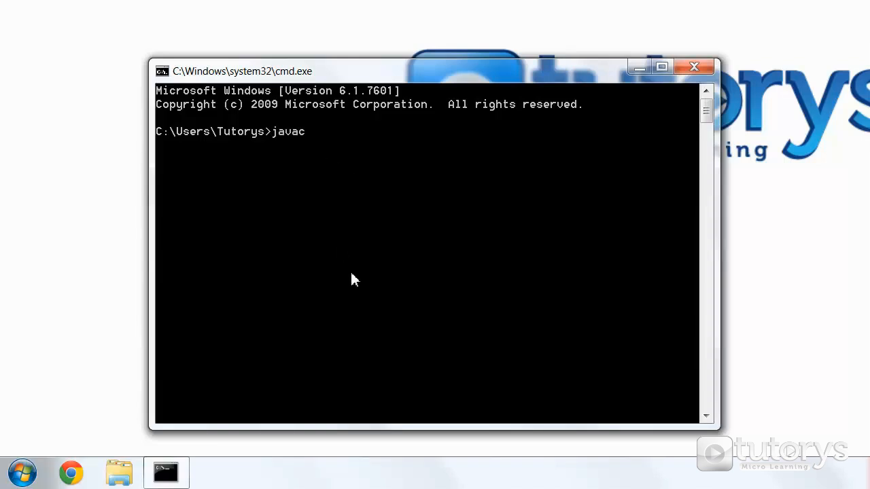
{"action": "key", "text": "Return"}
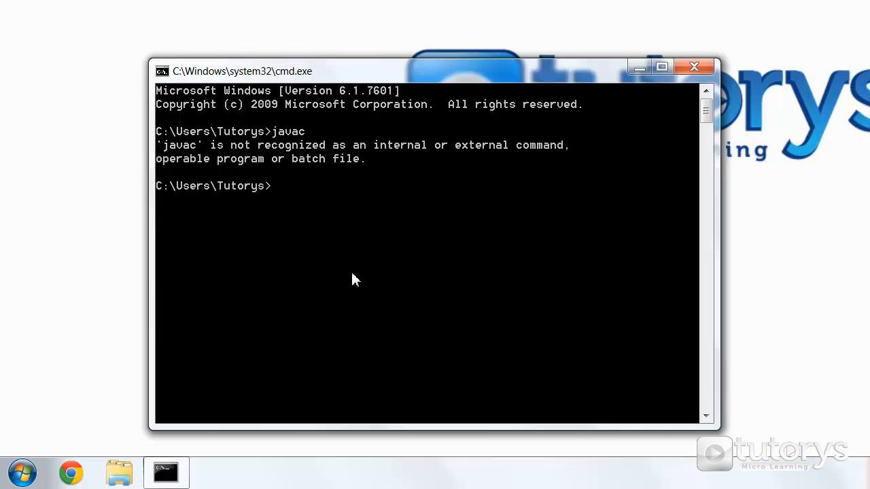
{"action": "mouse_move", "coordinate": [383, 263]}
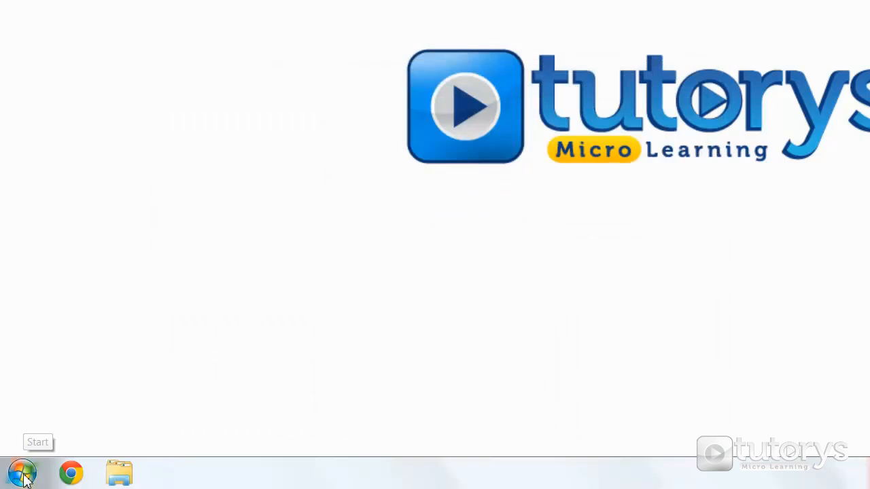
Step: Browse from Computer into C:\Program Files\Java\jdk1.8.0_05\bin in Explorer
{"action": "left_click", "coordinate": [21, 472]}
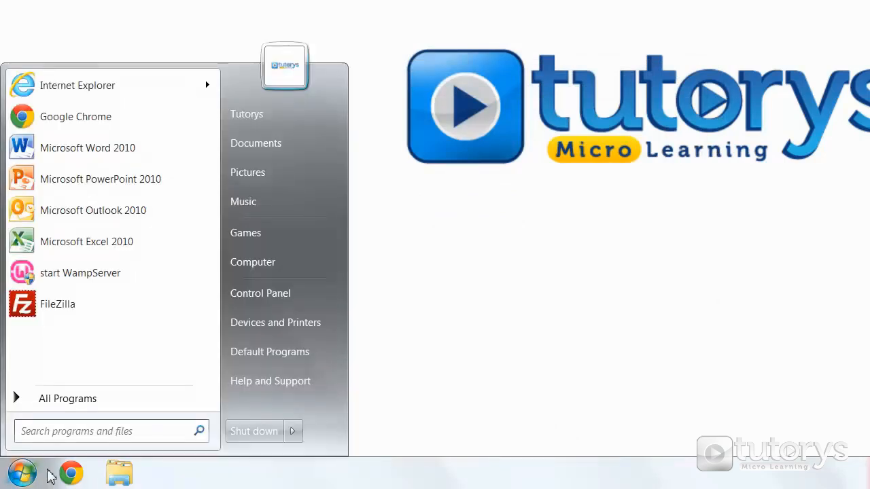
{"action": "left_click", "coordinate": [253, 262]}
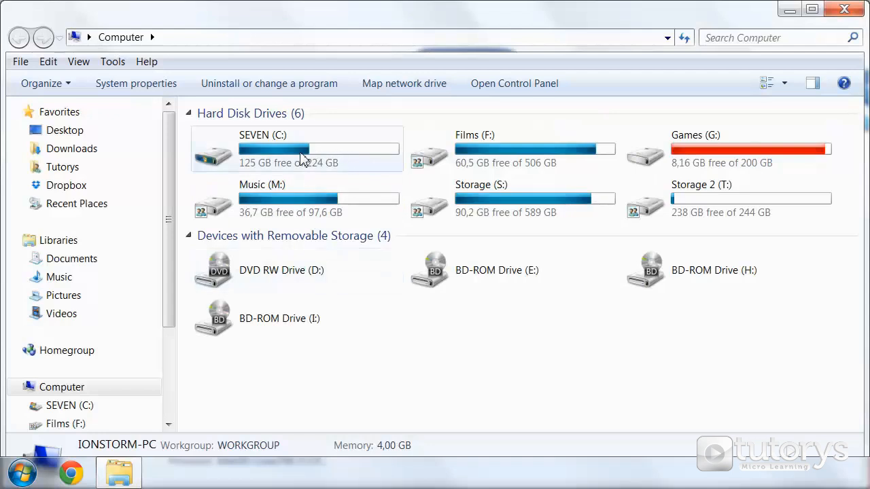
{"action": "mouse_move", "coordinate": [290, 161]}
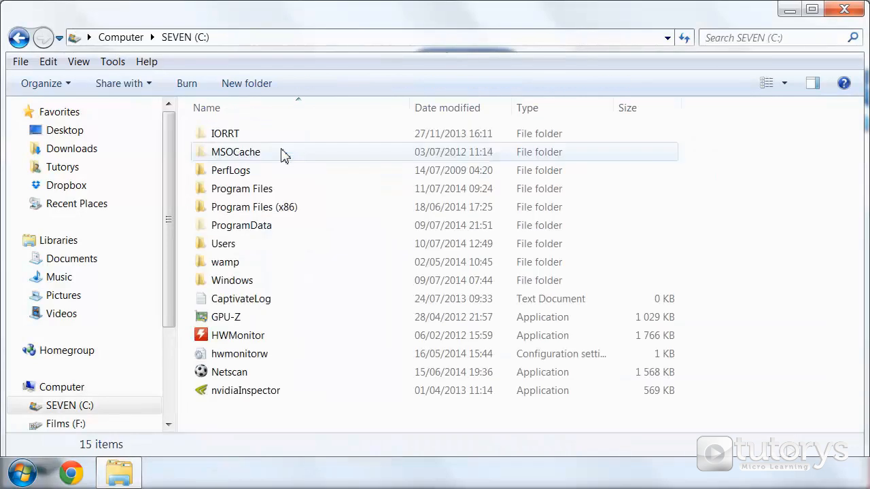
{"action": "mouse_move", "coordinate": [455, 225]}
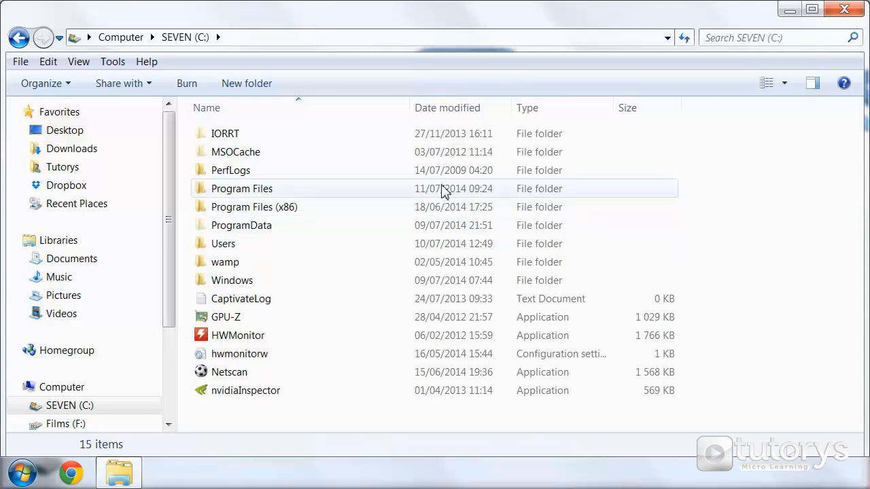
{"action": "mouse_move", "coordinate": [253, 196]}
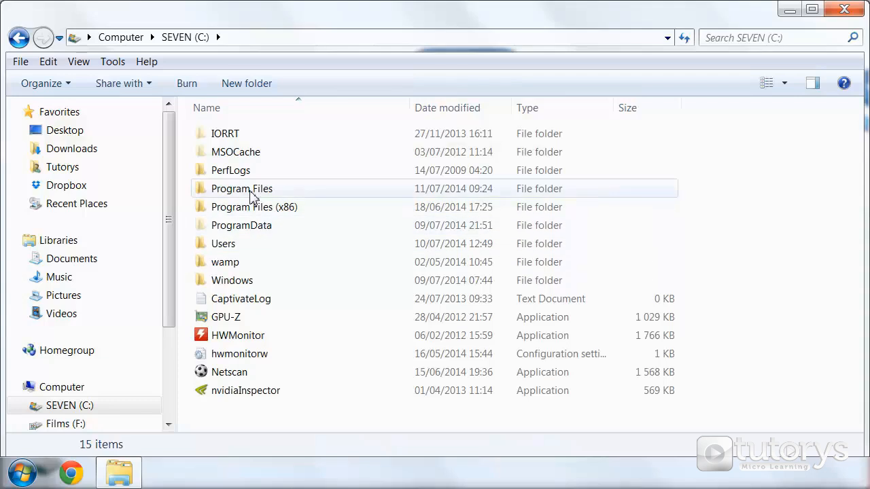
{"action": "mouse_move", "coordinate": [278, 189]}
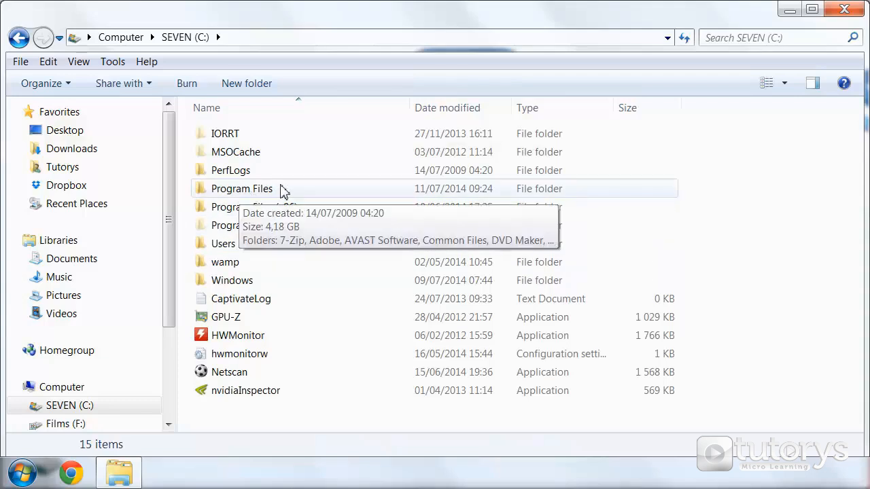
{"action": "mouse_move", "coordinate": [308, 217]}
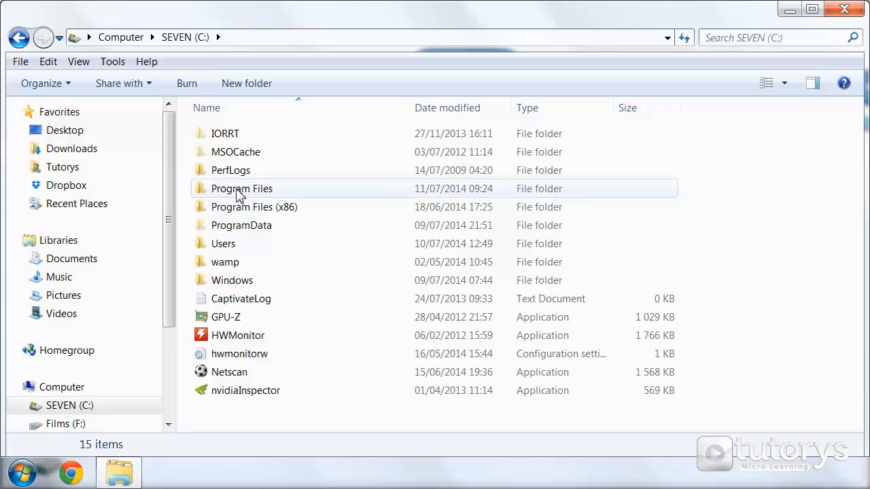
{"action": "double_click", "coordinate": [241, 189]}
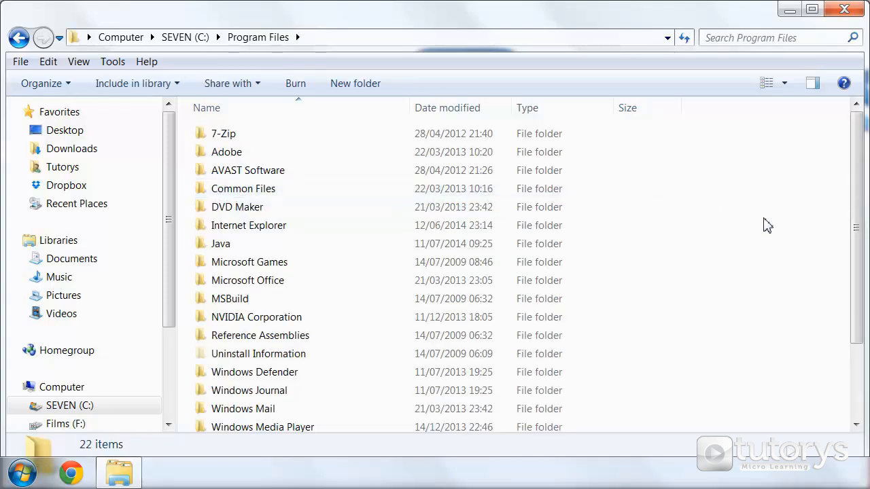
{"action": "mouse_move", "coordinate": [225, 244]}
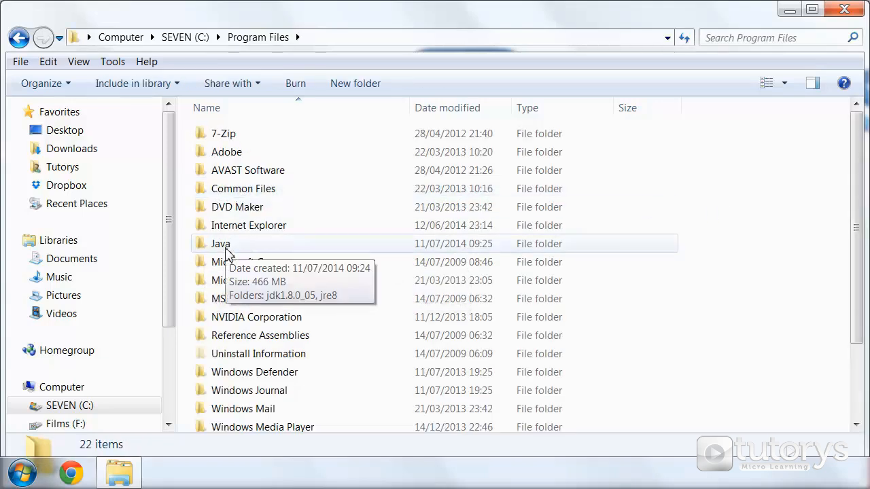
{"action": "double_click", "coordinate": [220, 243]}
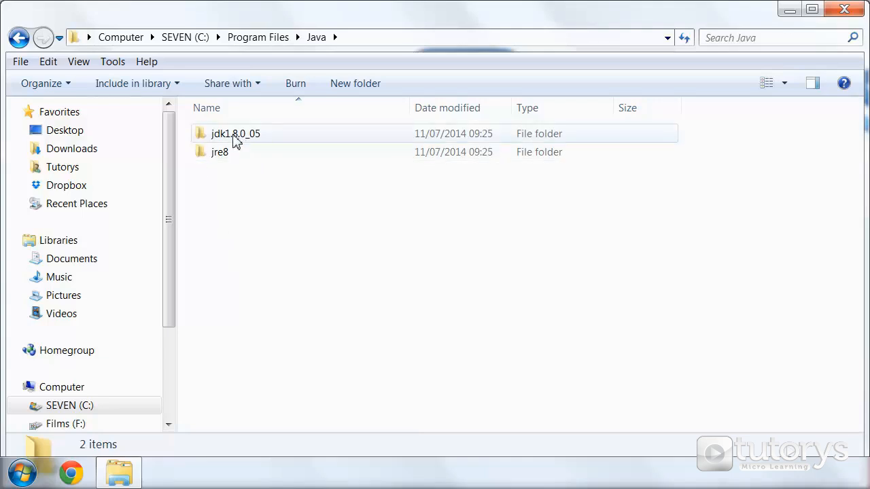
{"action": "double_click", "coordinate": [236, 134]}
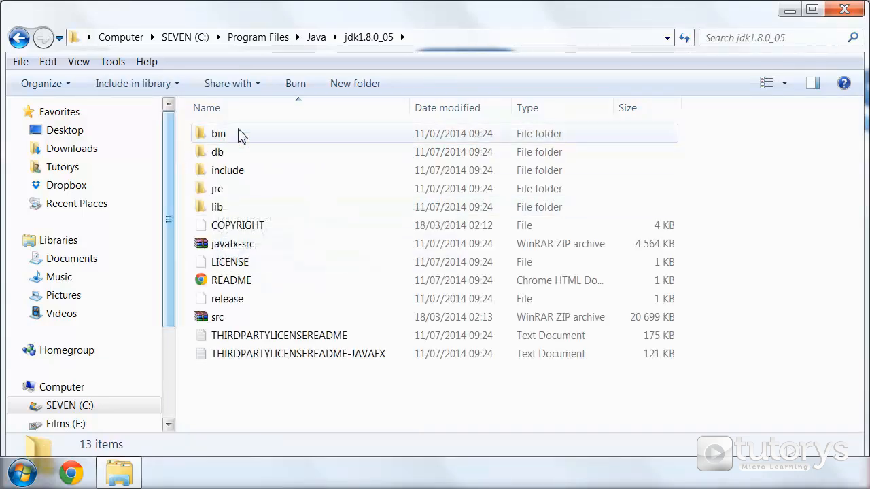
{"action": "double_click", "coordinate": [218, 134]}
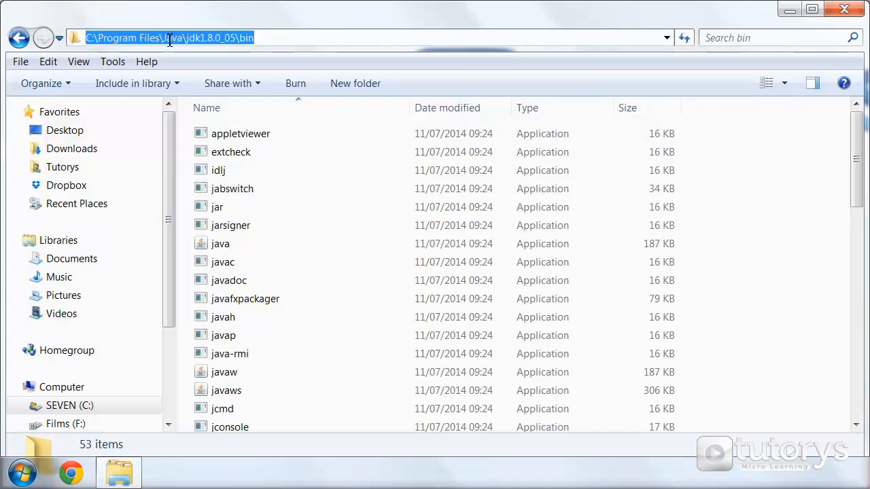
{"action": "mouse_move", "coordinate": [360, 68]}
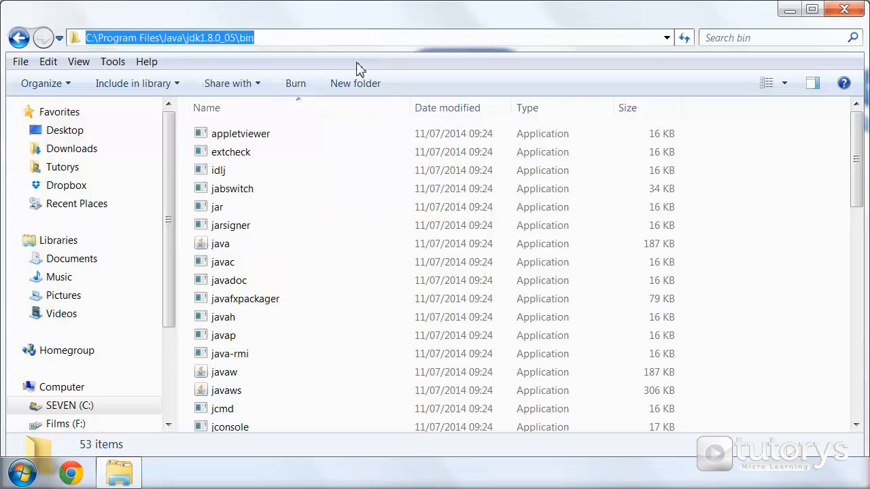
{"action": "mouse_move", "coordinate": [826, 30]}
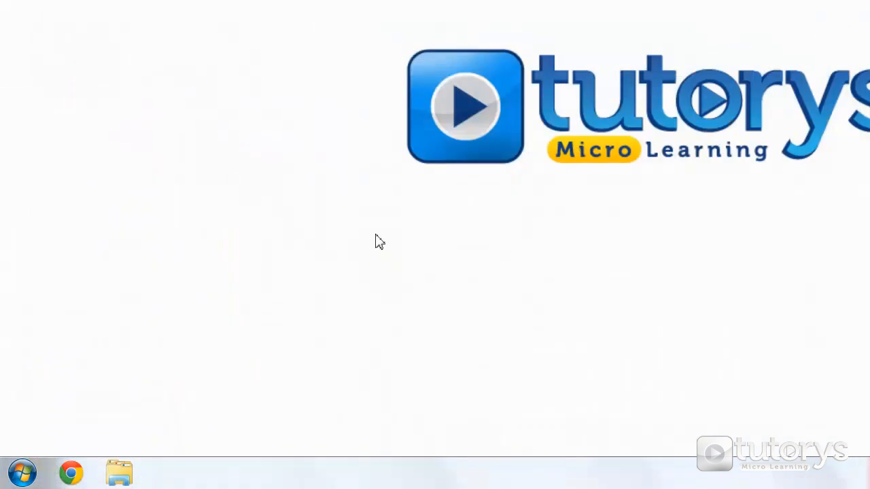
Step: Reach the Advanced tab of System Properties via Computer > Properties > Advanced system settings
{"action": "left_click", "coordinate": [20, 473]}
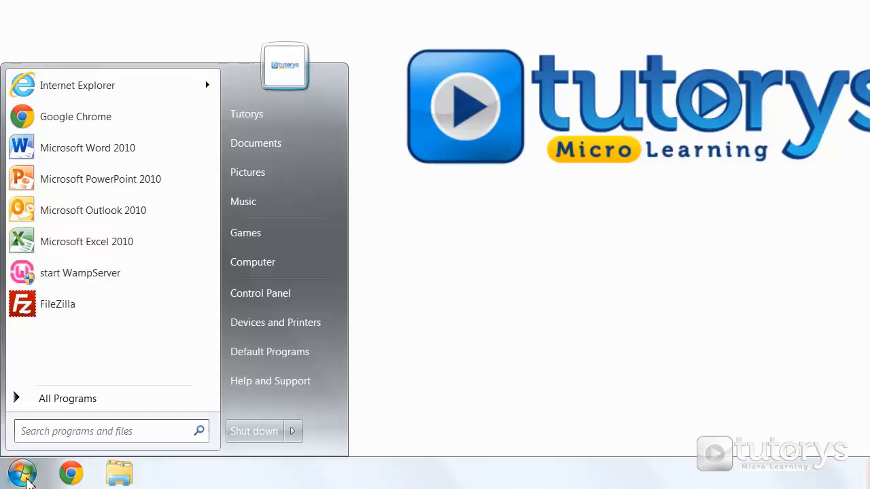
{"action": "right_click", "coordinate": [252, 262]}
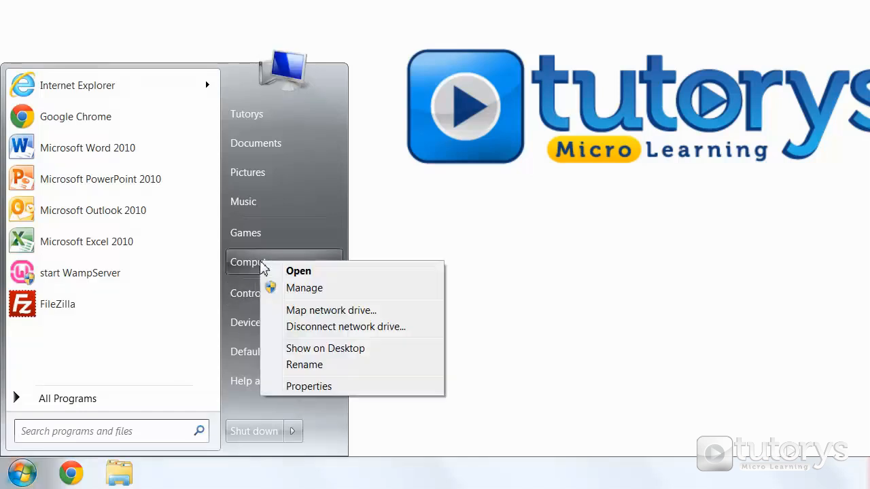
{"action": "left_click", "coordinate": [442, 337]}
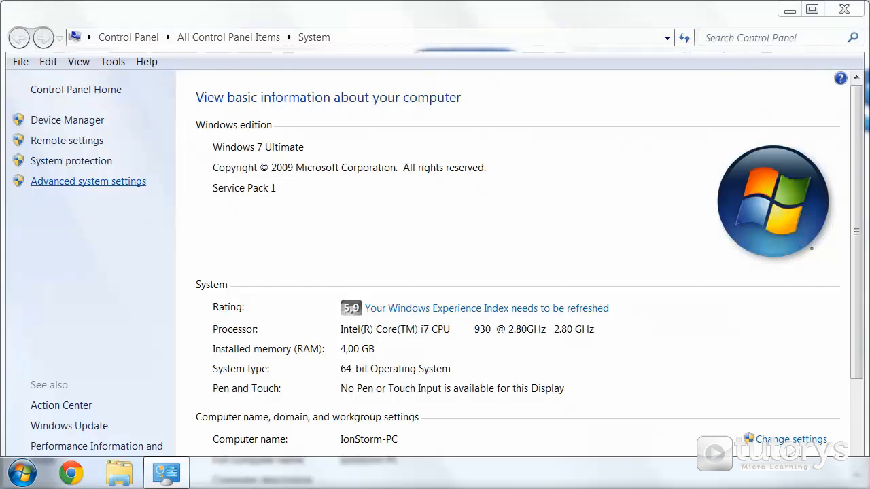
{"action": "left_click", "coordinate": [88, 181]}
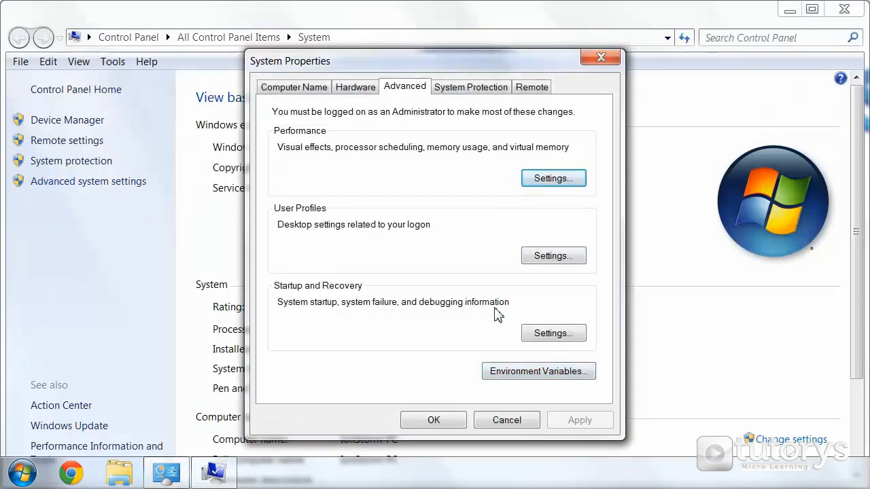
{"action": "mouse_move", "coordinate": [532, 389]}
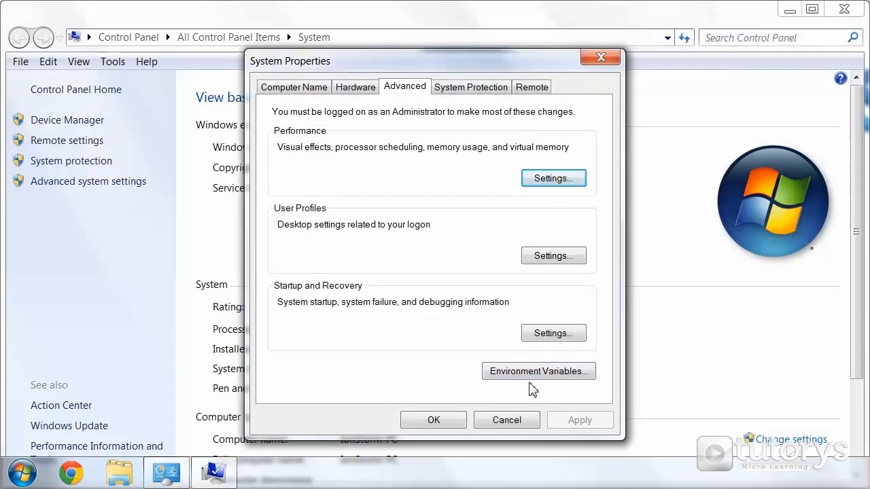
Step: Create a system variable named Path with value C:\Program Files\Java\jdk1.8.0_05\bin
{"action": "left_click", "coordinate": [539, 371]}
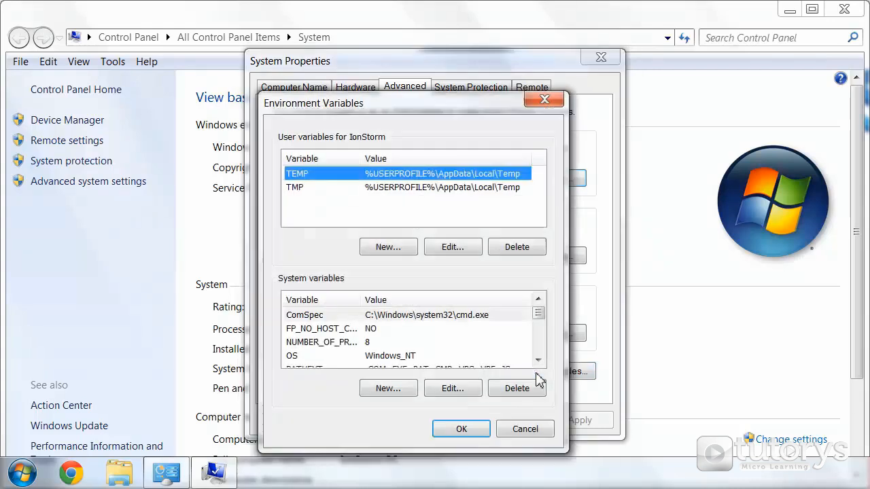
{"action": "mouse_move", "coordinate": [288, 379]}
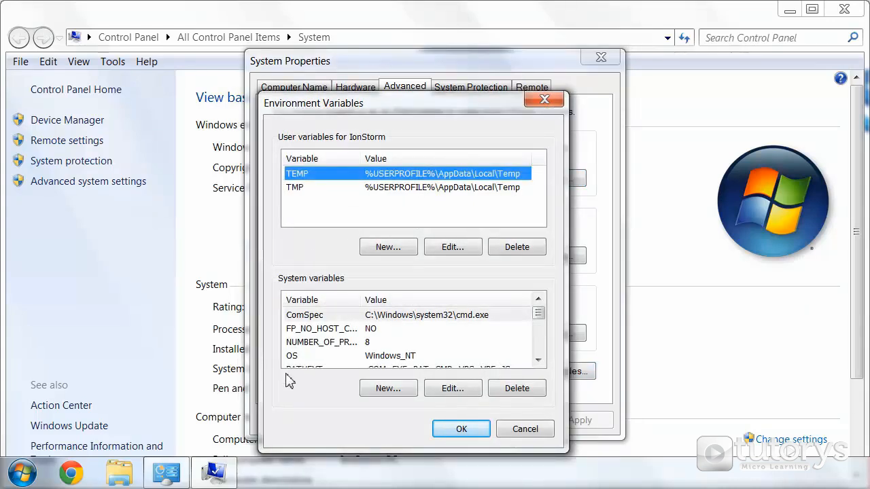
{"action": "mouse_move", "coordinate": [311, 412]}
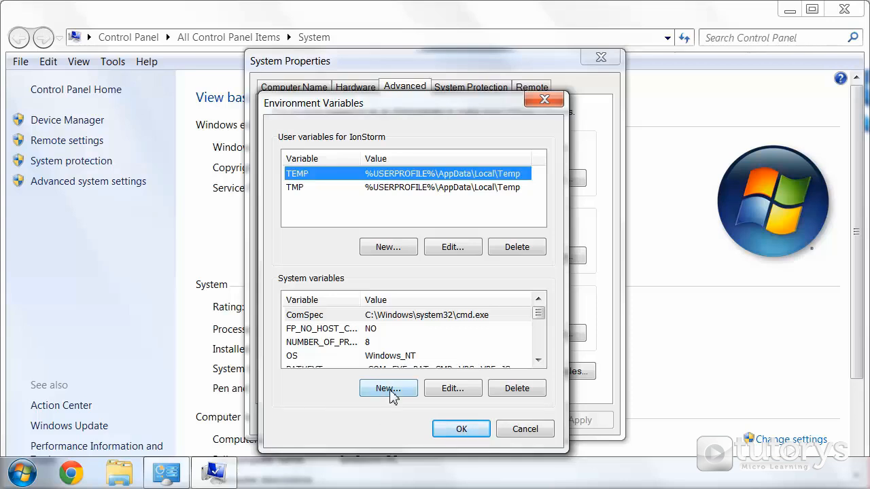
{"action": "left_click", "coordinate": [388, 388]}
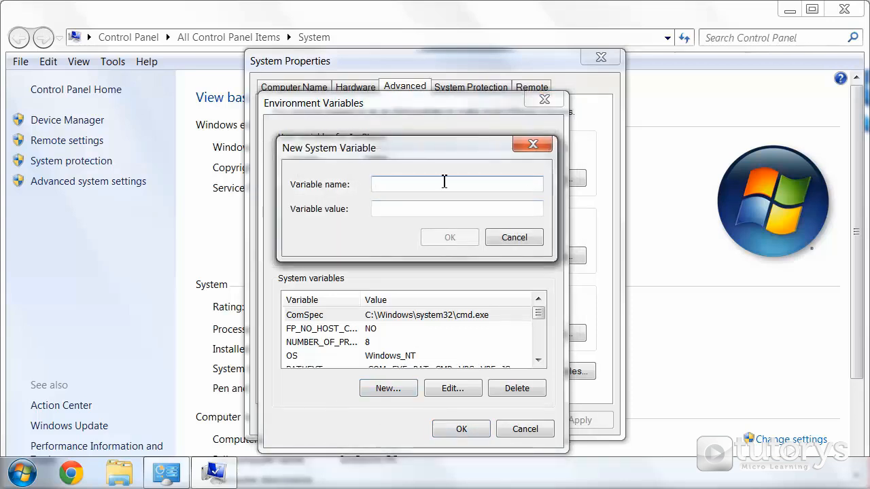
{"action": "mouse_move", "coordinate": [445, 173]}
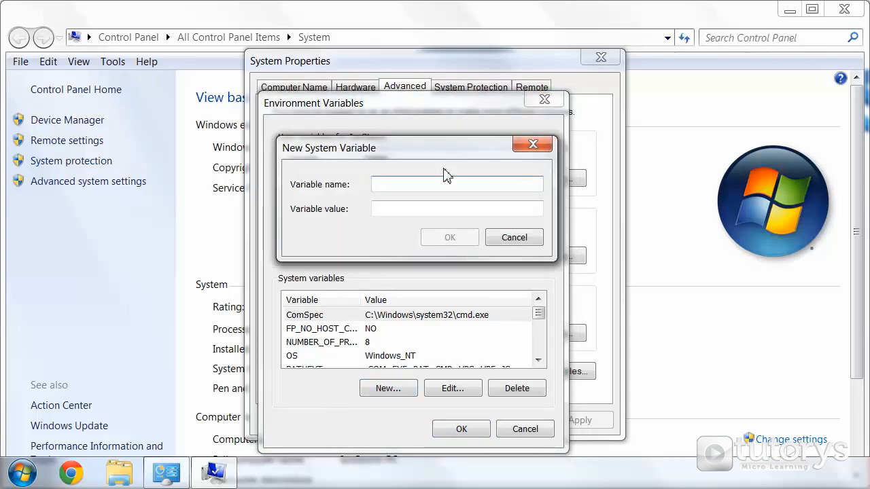
{"action": "type", "text": "Pa"}
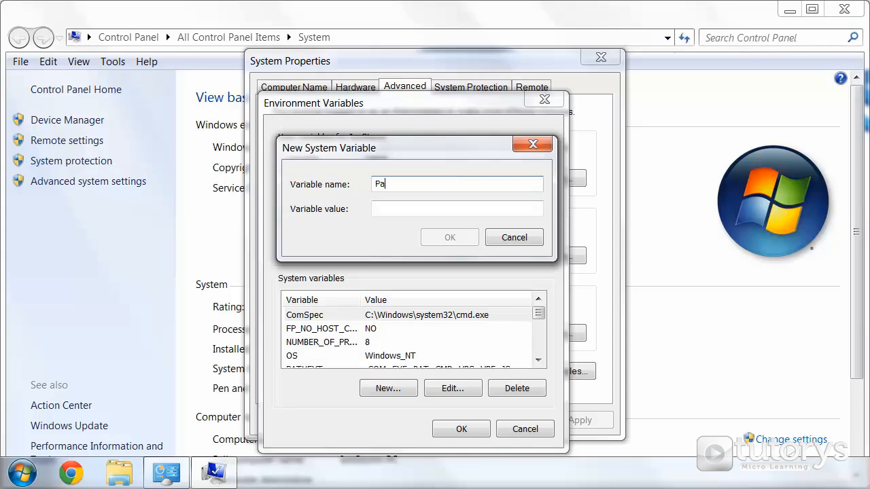
{"action": "type", "text": "th"}
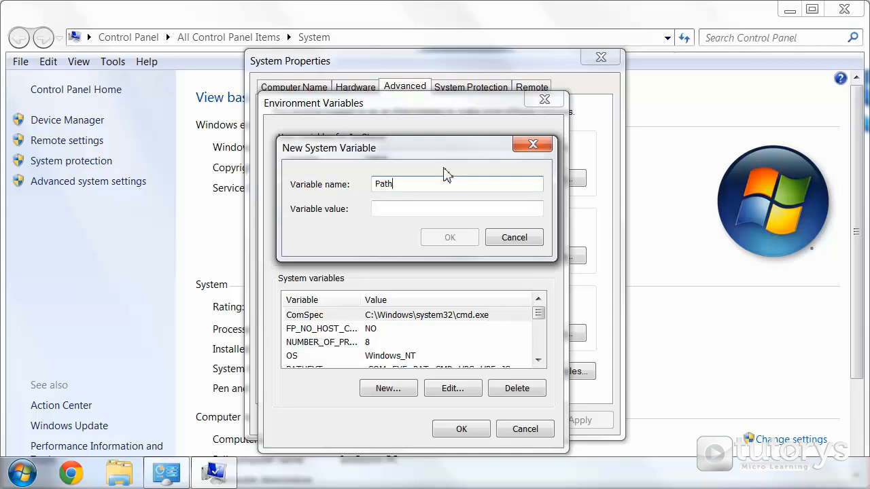
{"action": "left_click", "coordinate": [456, 209]}
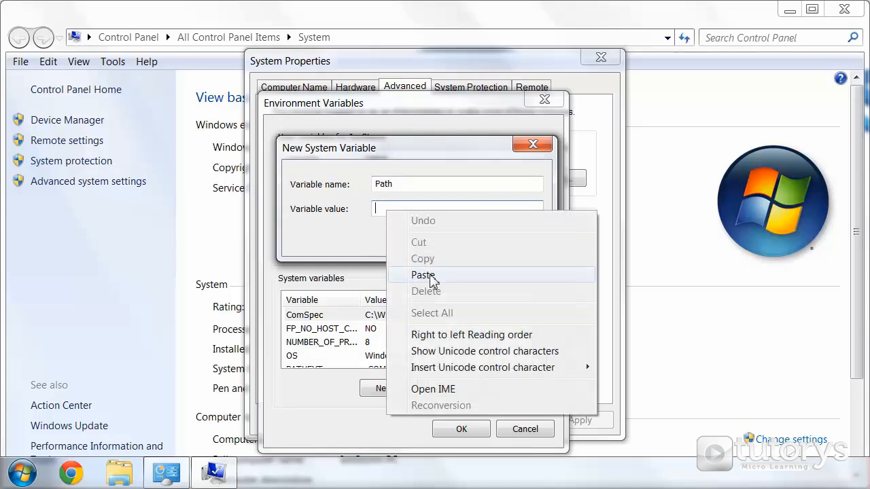
{"action": "left_click", "coordinate": [423, 275]}
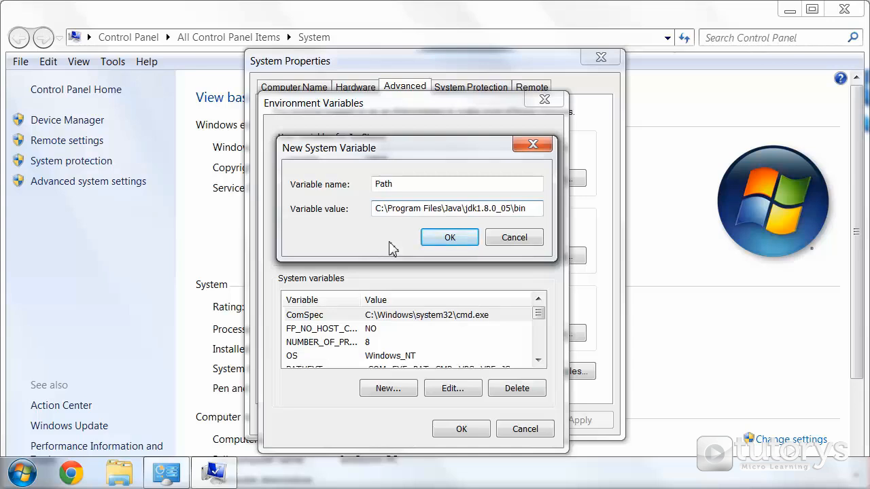
{"action": "left_click", "coordinate": [449, 237]}
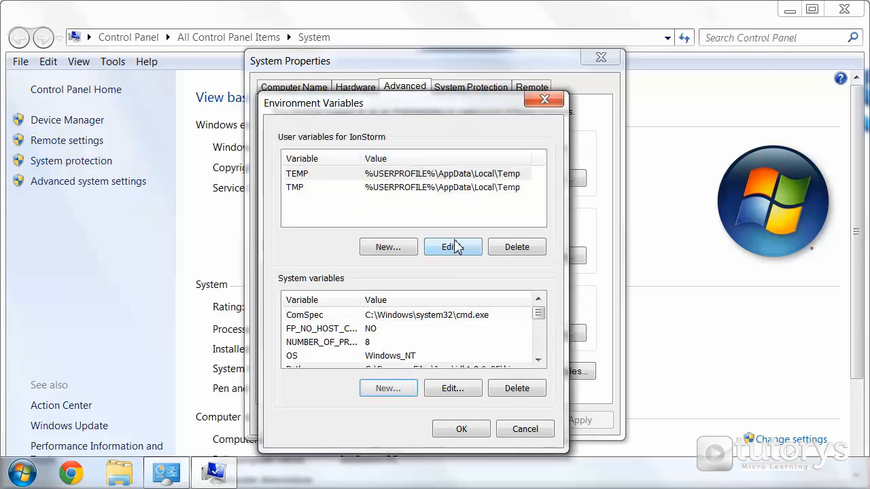
Step: Confirm the environment variable changes and close System Properties
{"action": "left_click", "coordinate": [461, 429]}
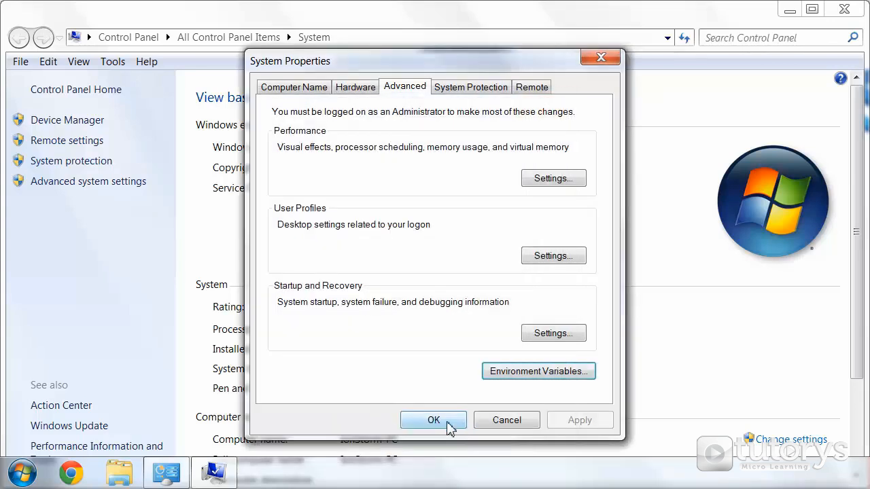
{"action": "left_click", "coordinate": [434, 420]}
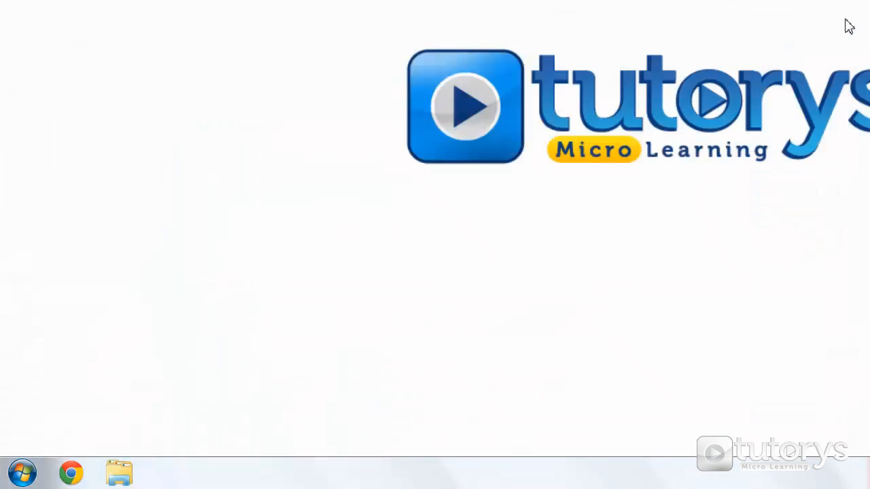
{"action": "mouse_move", "coordinate": [455, 251]}
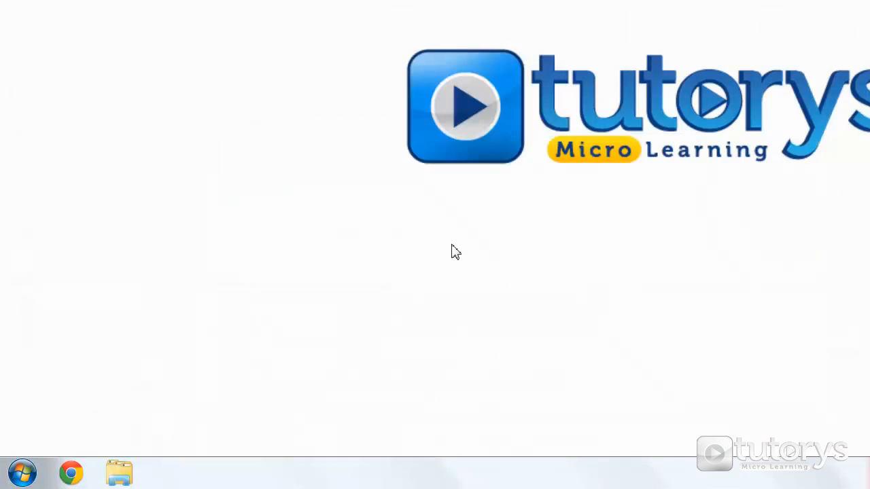
{"action": "mouse_move", "coordinate": [402, 285]}
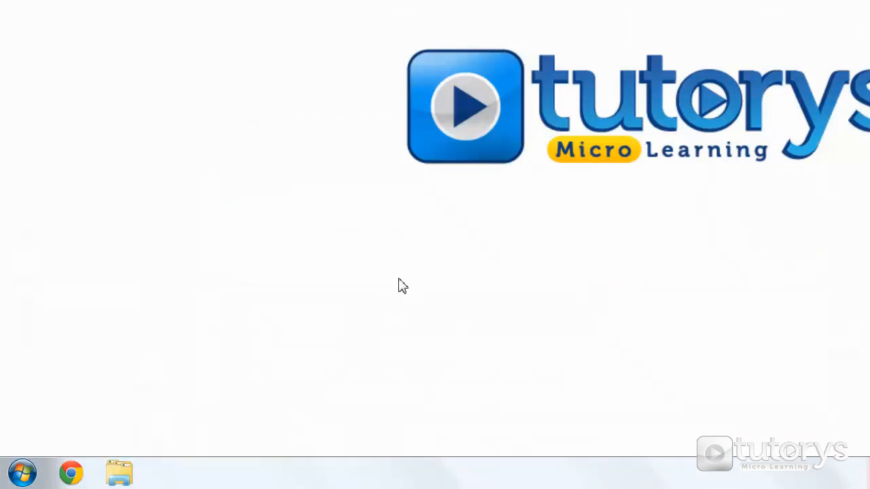
Step: Launch a fresh Command Prompt and run javac to see its compiler options listed
{"action": "left_click", "coordinate": [21, 471]}
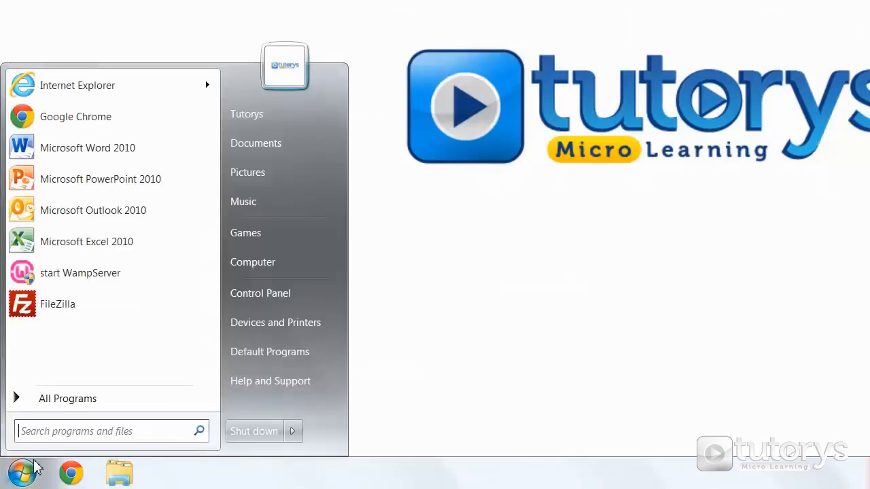
{"action": "type", "text": "cmd"}
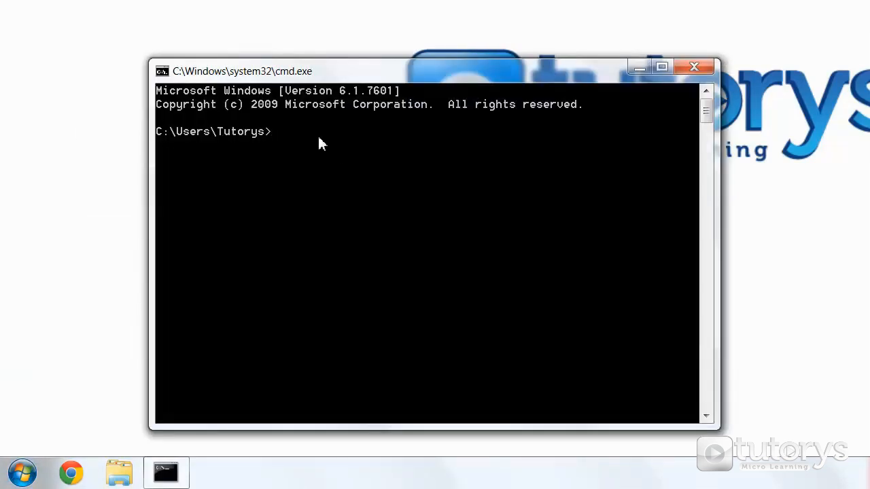
{"action": "type", "text": "javac"}
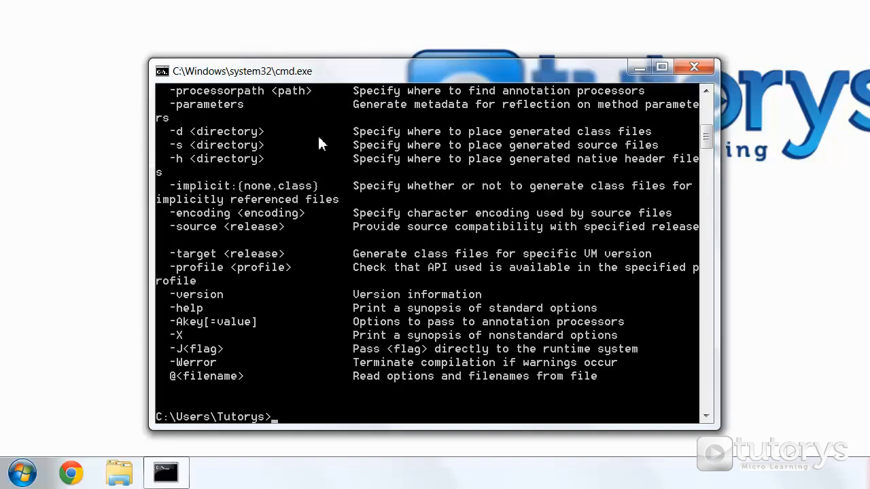
{"action": "mouse_move", "coordinate": [715, 162]}
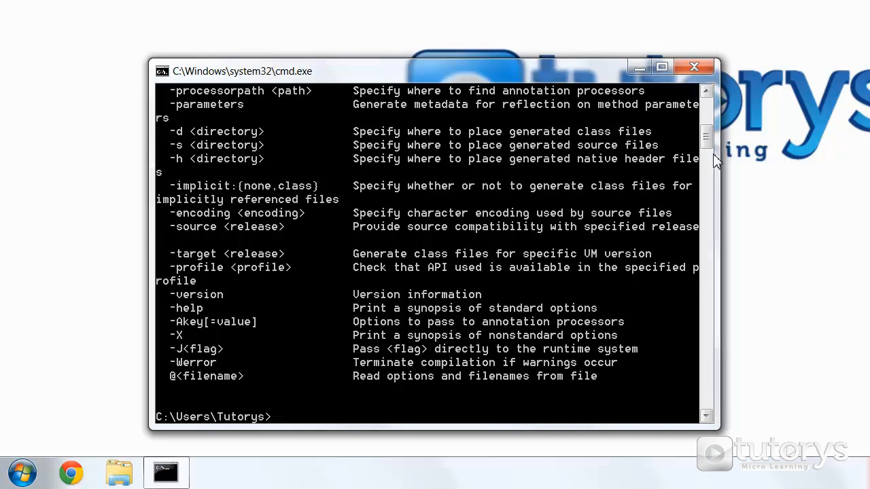